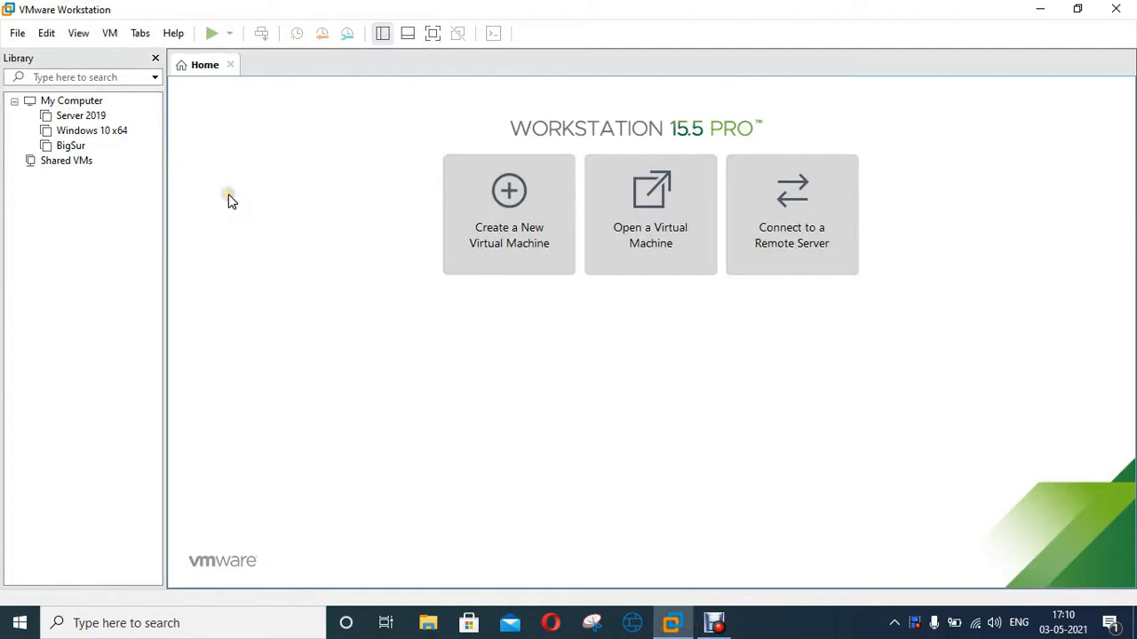
# Begin a Typical new VM for Linux Debian 10.x 64-bit with the OS installed later.
pyautogui.click(16, 32)
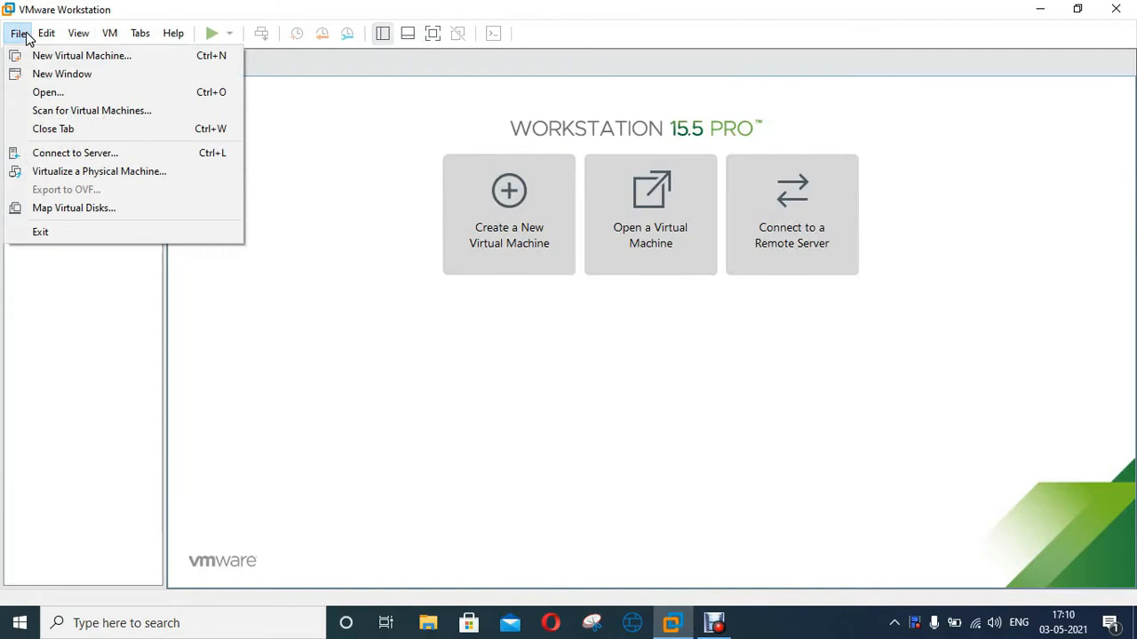
pyautogui.moveTo(106, 55)
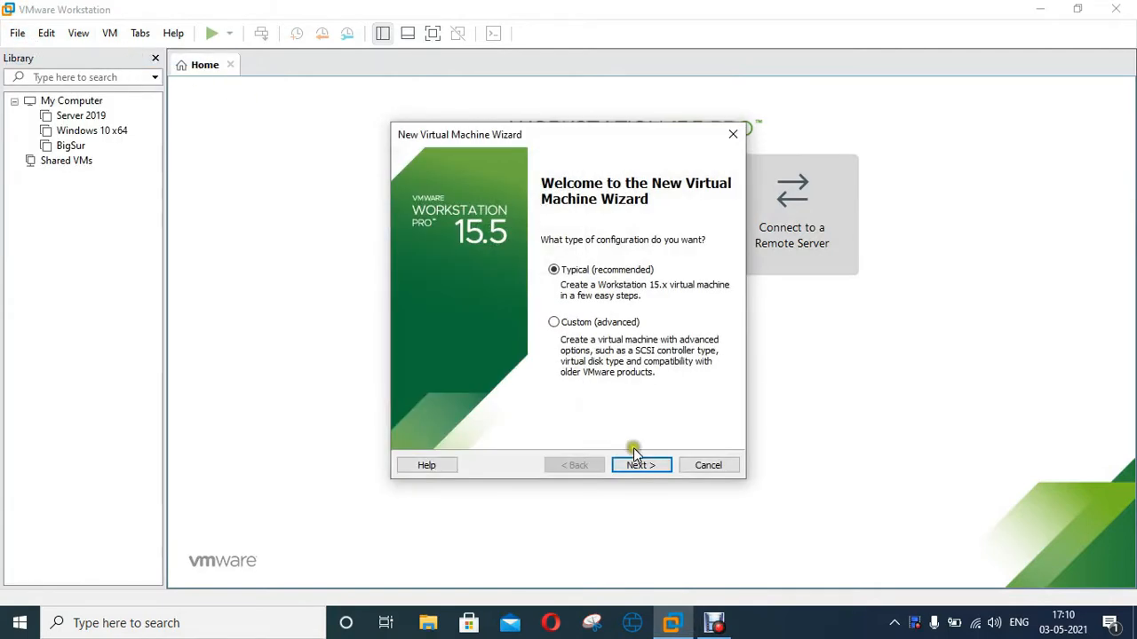
pyautogui.click(639, 466)
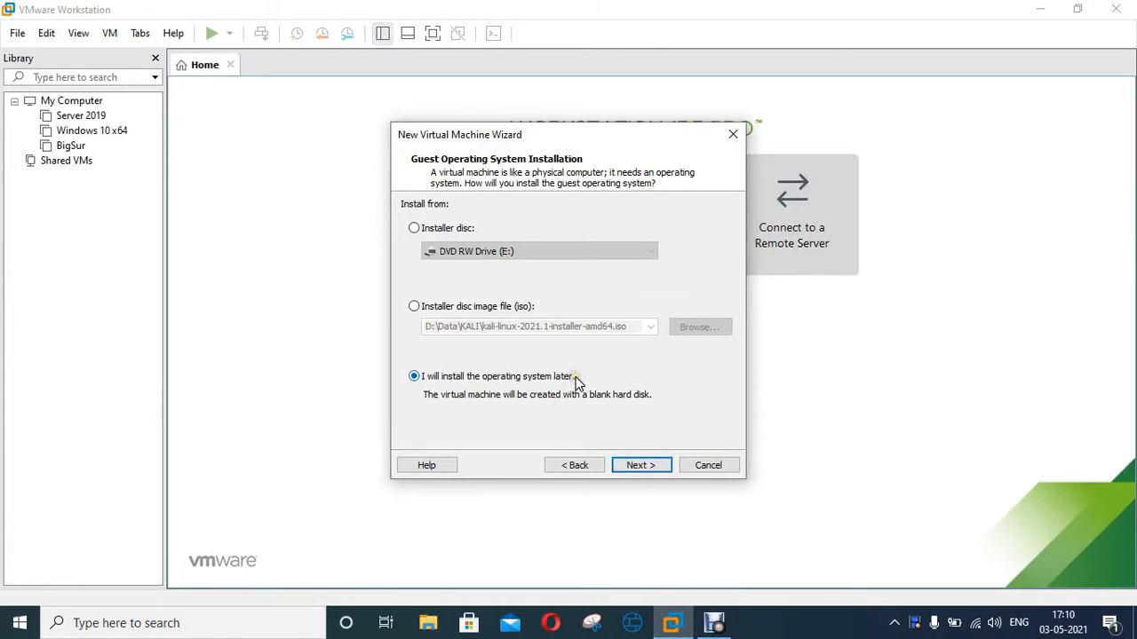
pyautogui.click(640, 465)
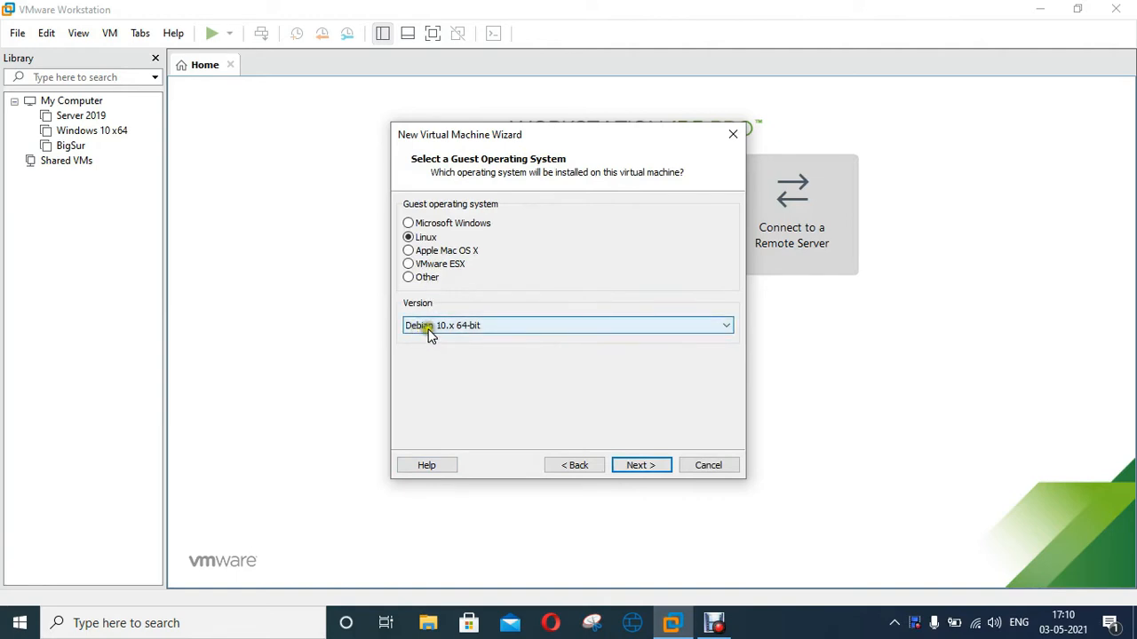
pyautogui.moveTo(584, 362)
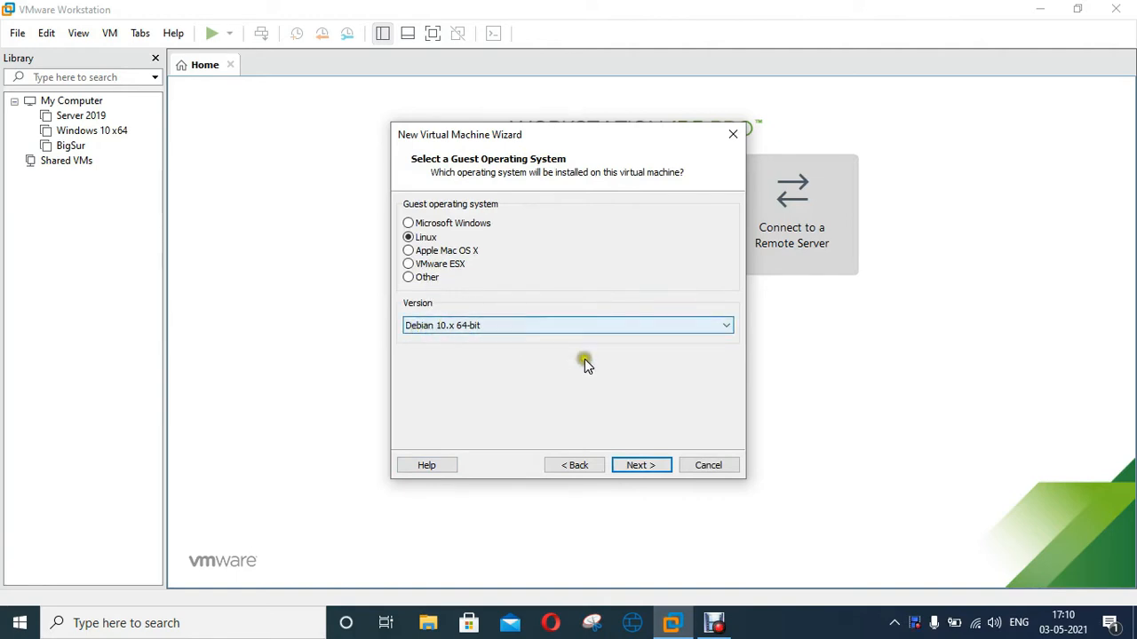
pyautogui.moveTo(678, 455)
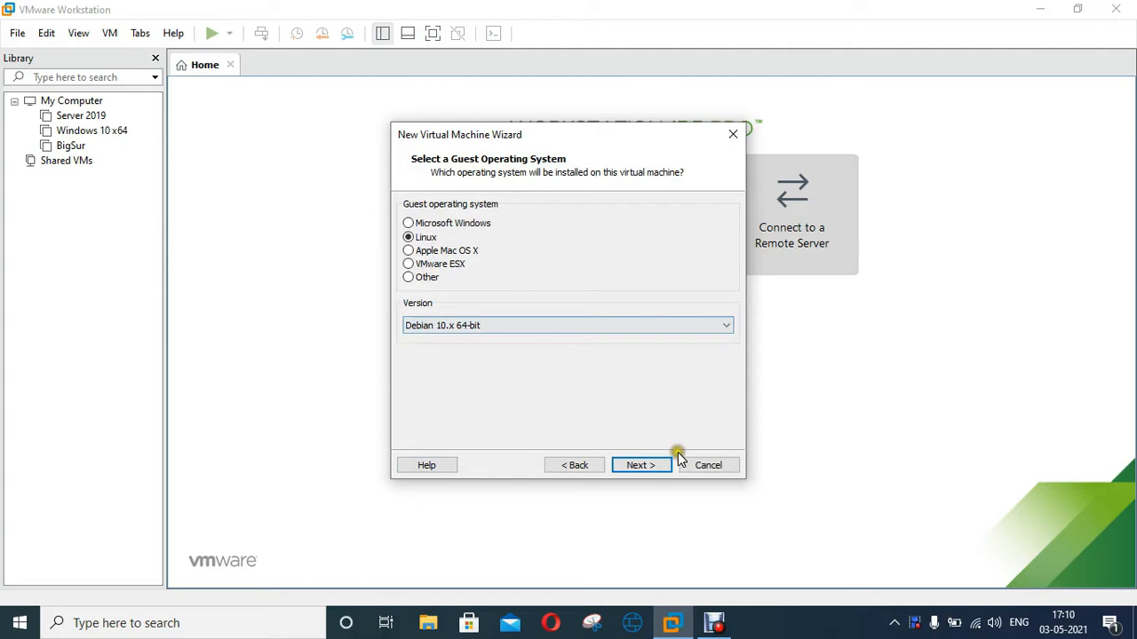
pyautogui.click(640, 466)
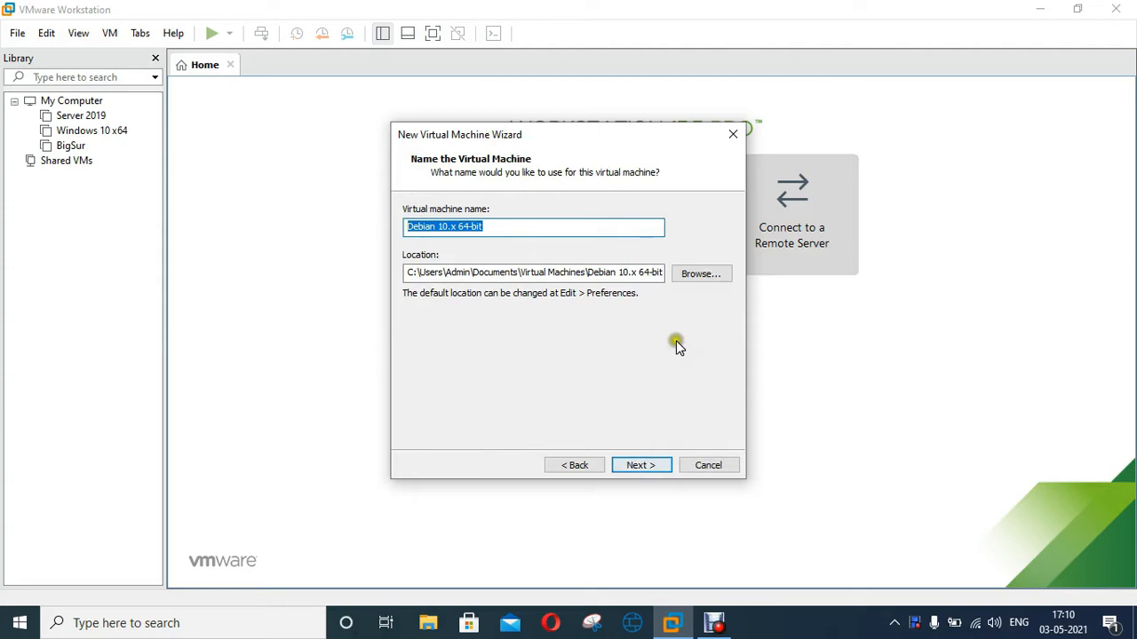
# Set the VM location to a new folder named KL on Lapi SSD (D:).
pyautogui.click(700, 274)
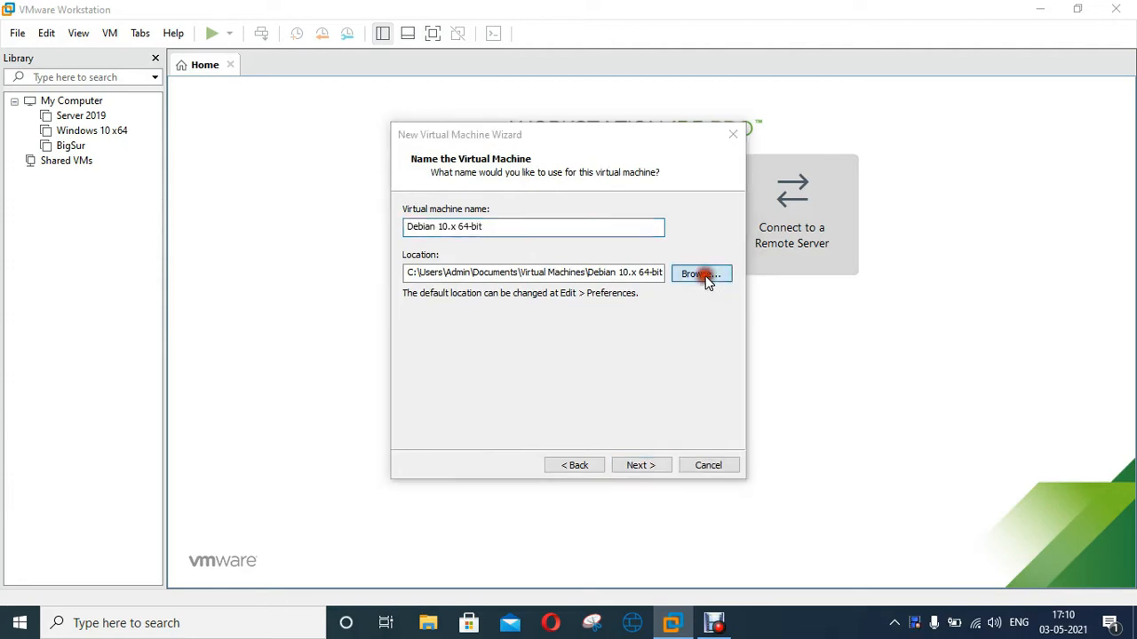
pyautogui.click(700, 273)
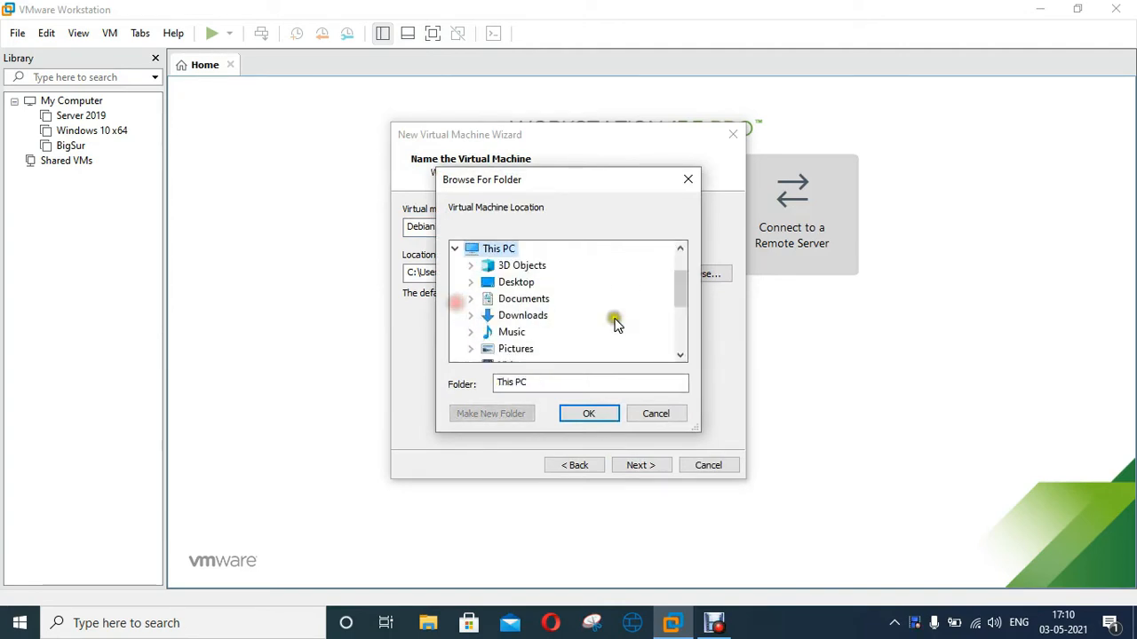
pyautogui.scroll(-3)
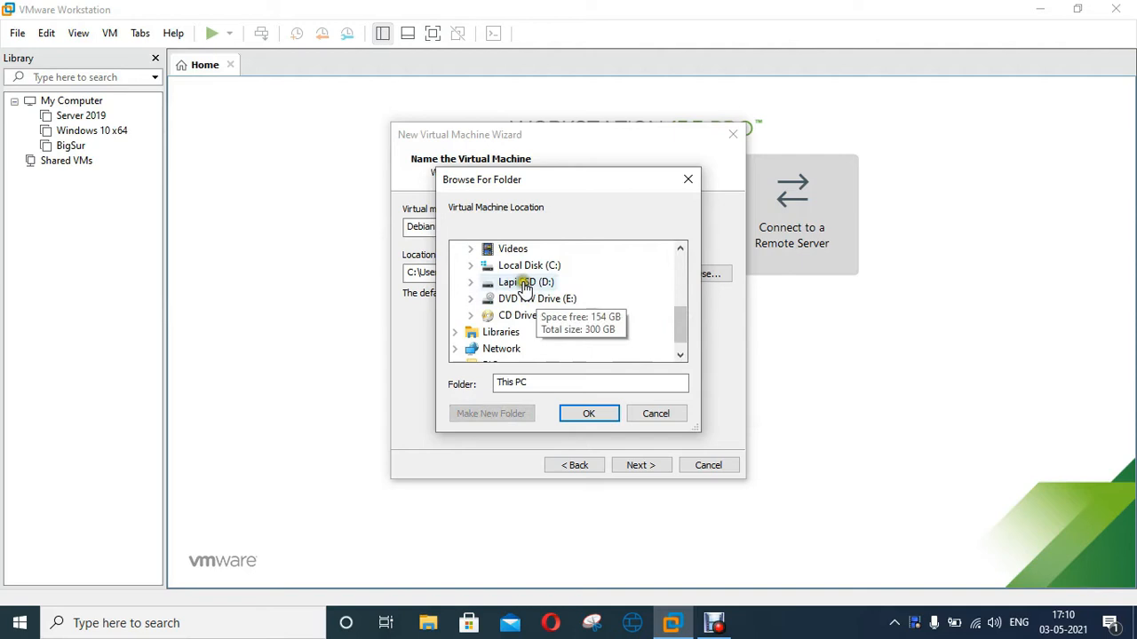
pyautogui.click(526, 282)
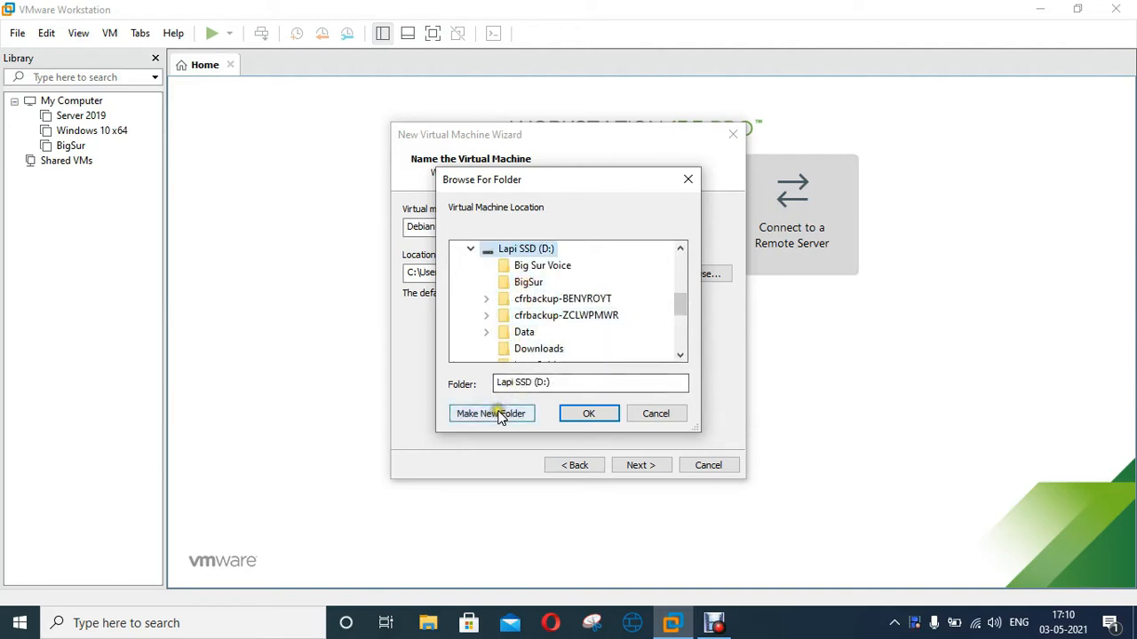
pyautogui.click(490, 412)
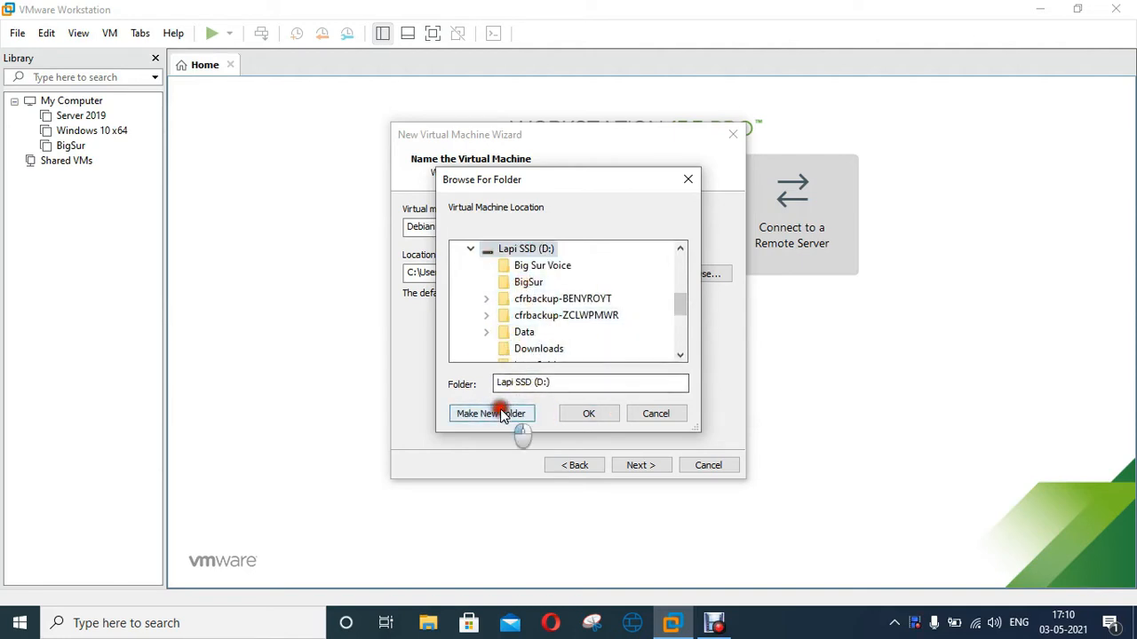
pyautogui.click(490, 412)
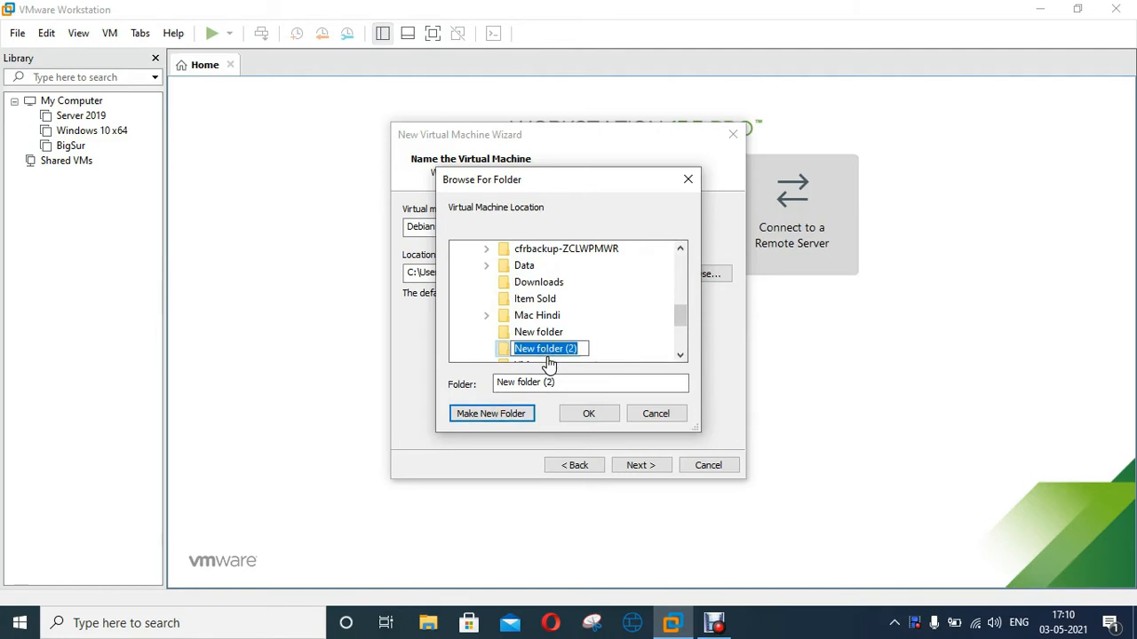
pyautogui.write('KL')
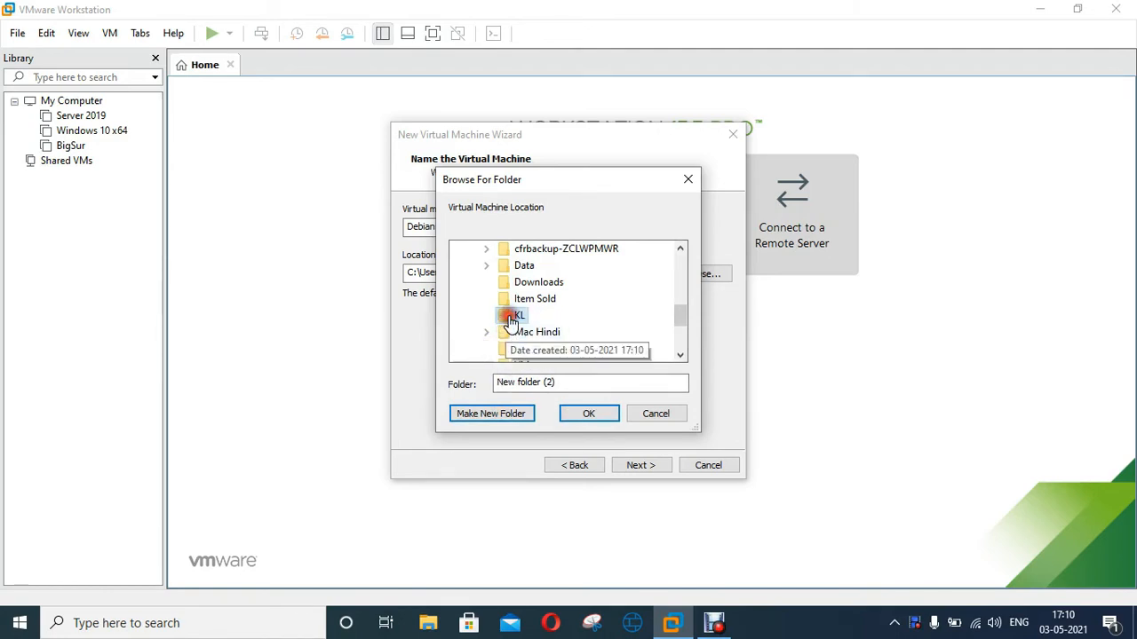
pyautogui.click(588, 412)
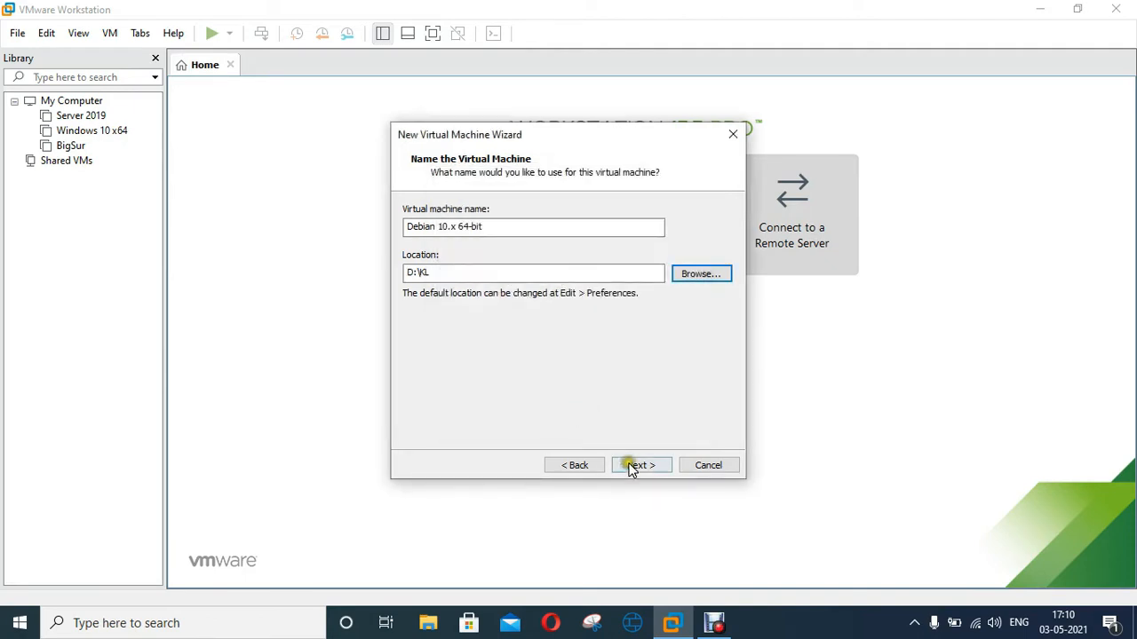
# Accept the name and location, then size the virtual disk at 80 GB.
pyautogui.click(641, 466)
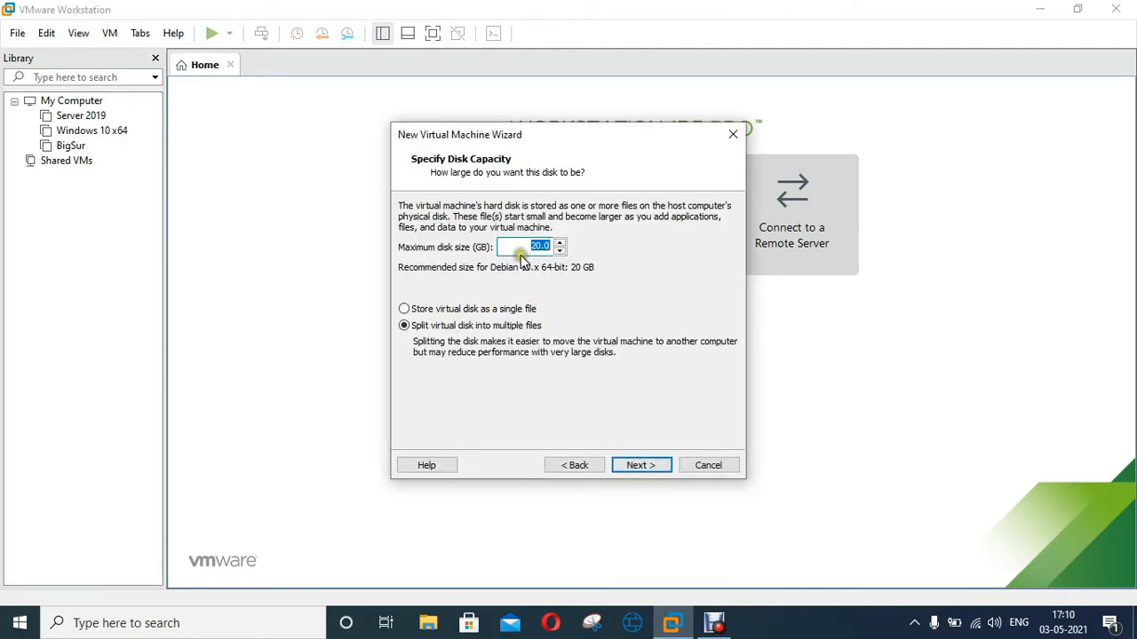
pyautogui.write('80')
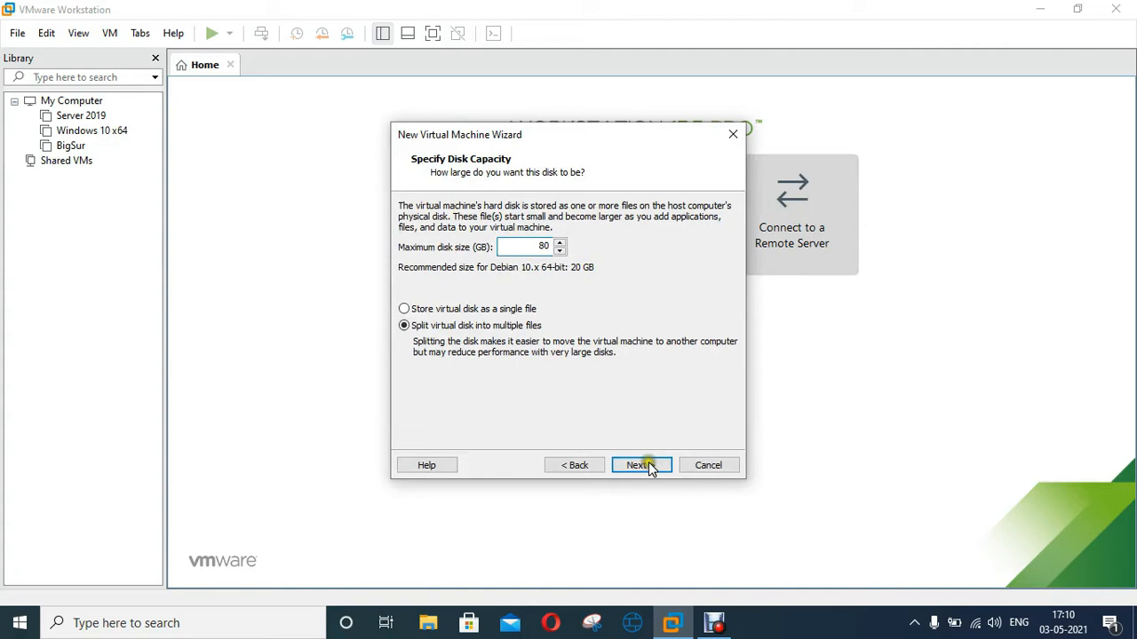
pyautogui.click(639, 465)
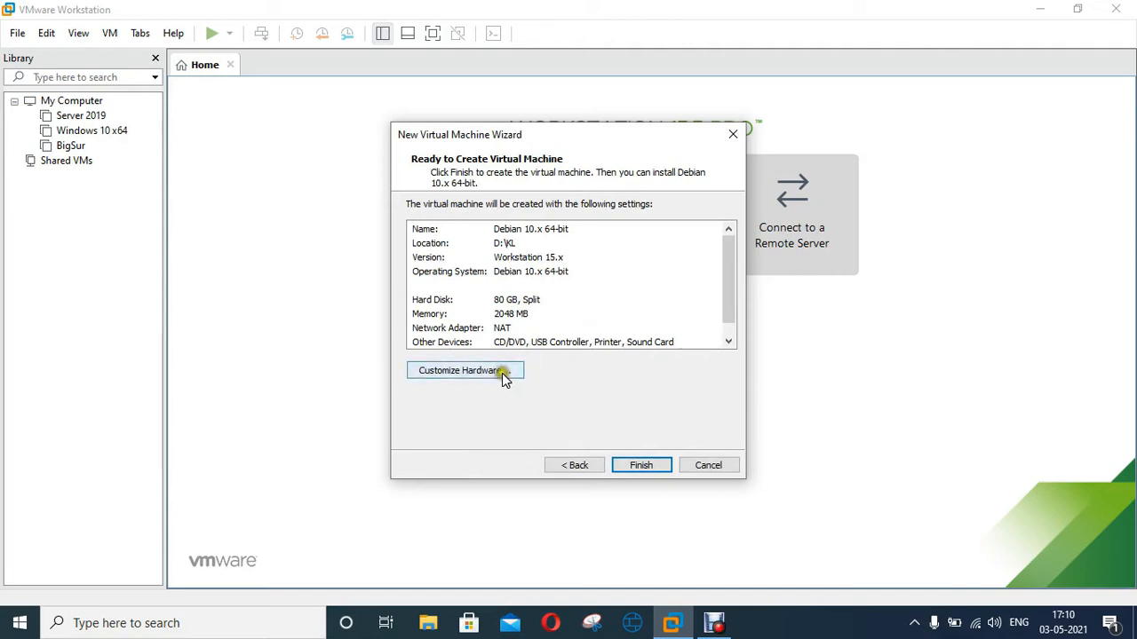
# In Customize Hardware, set memory to 4096 MB and 2 processors with 2 cores each.
pyautogui.click(465, 372)
pyautogui.write('4096')
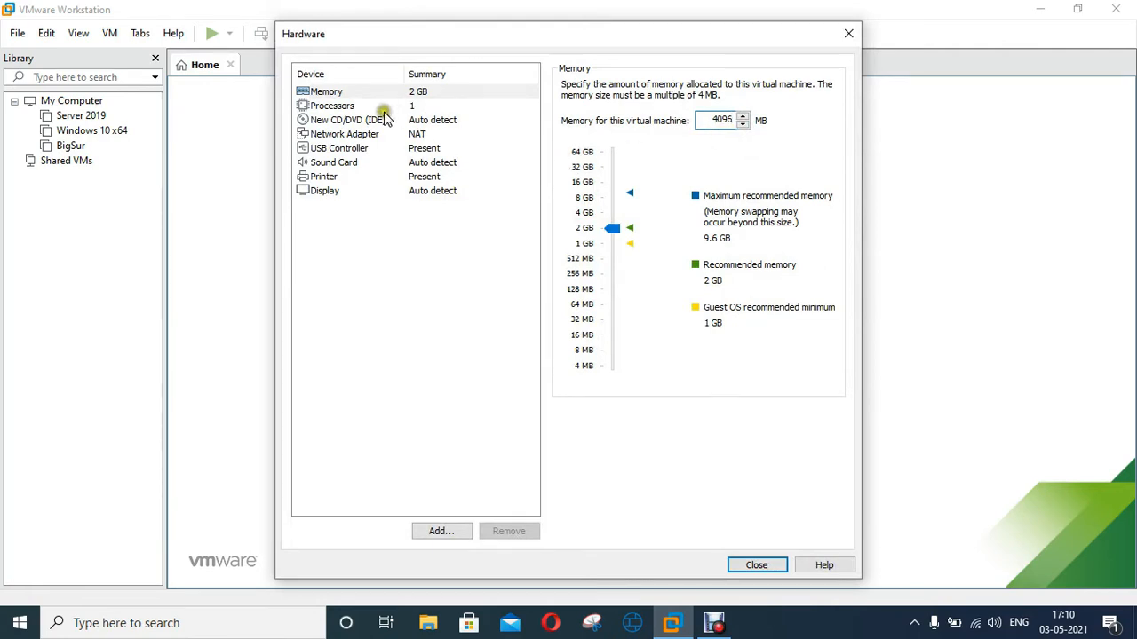
pyautogui.click(753, 85)
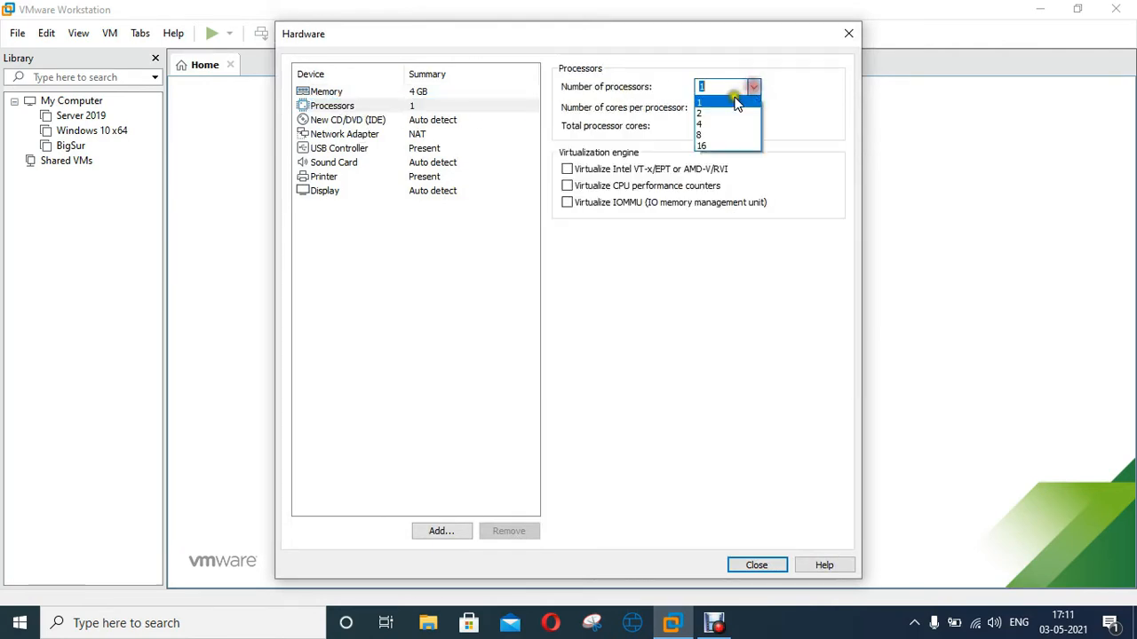
pyautogui.click(700, 113)
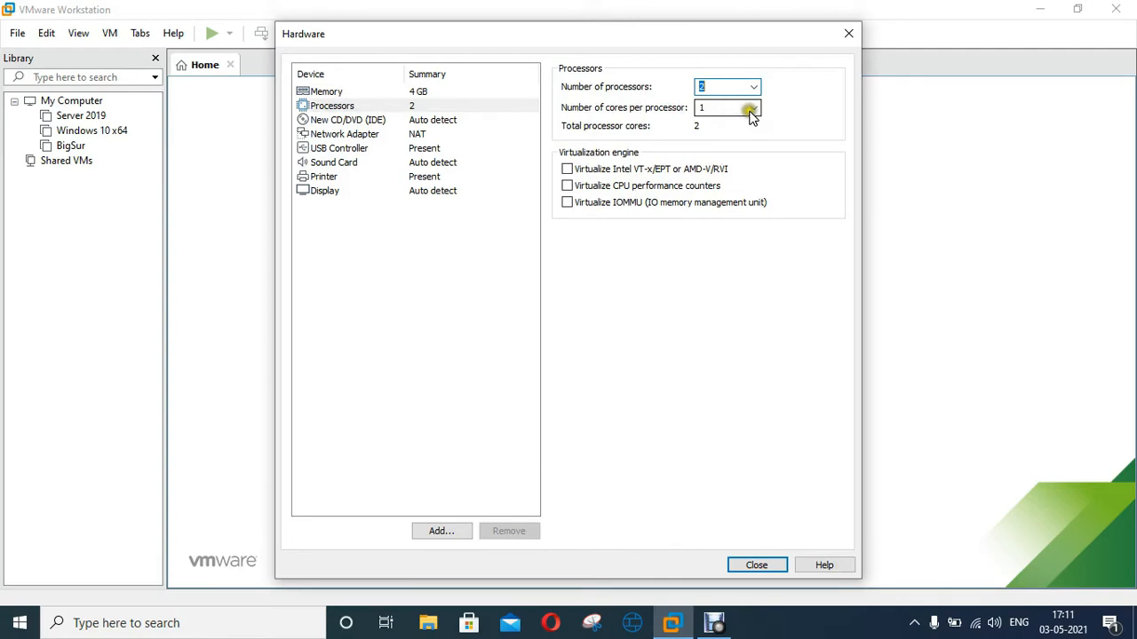
pyautogui.click(753, 108)
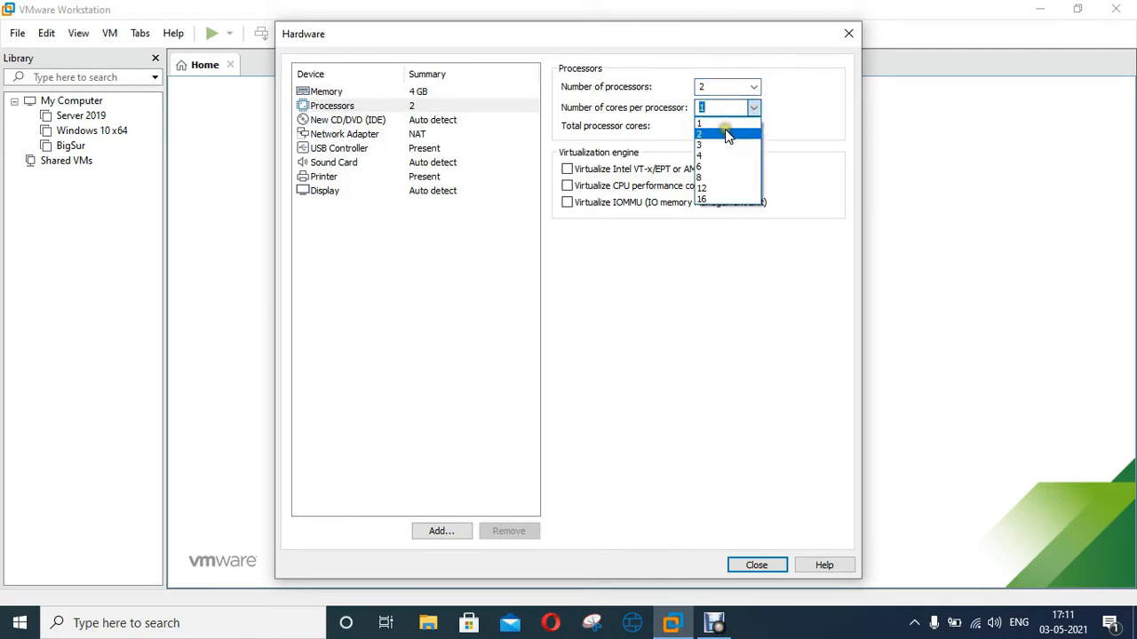
pyautogui.click(699, 134)
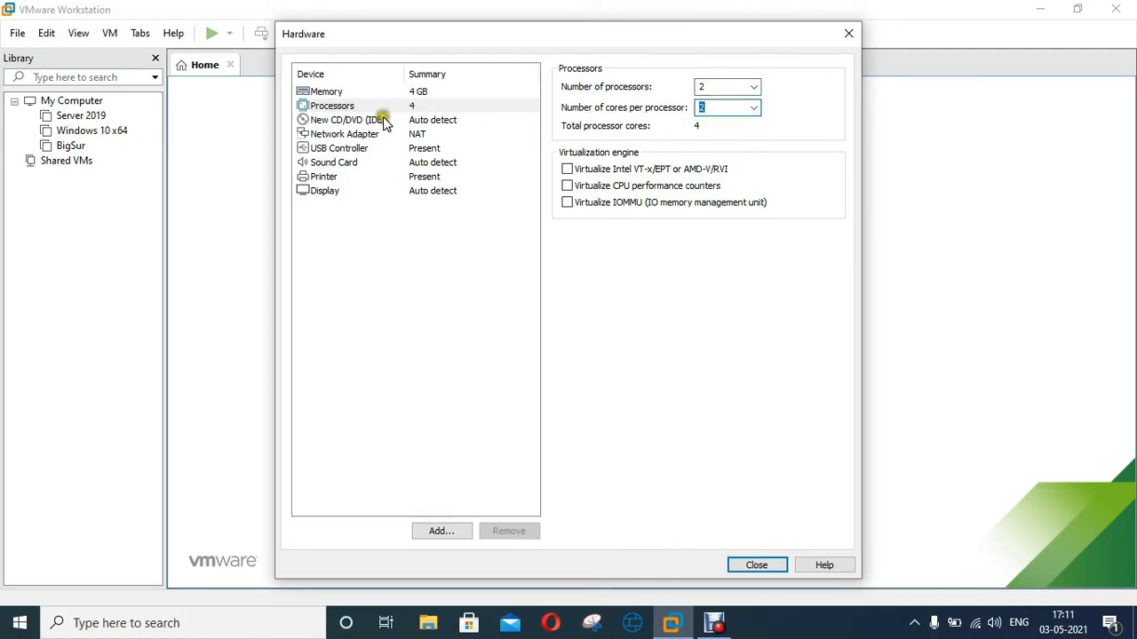
# Use the kali-linux-2021.1-installer-amd64 ISO from D:\Data\KALI as the CD/DVD image.
pyautogui.click(348, 121)
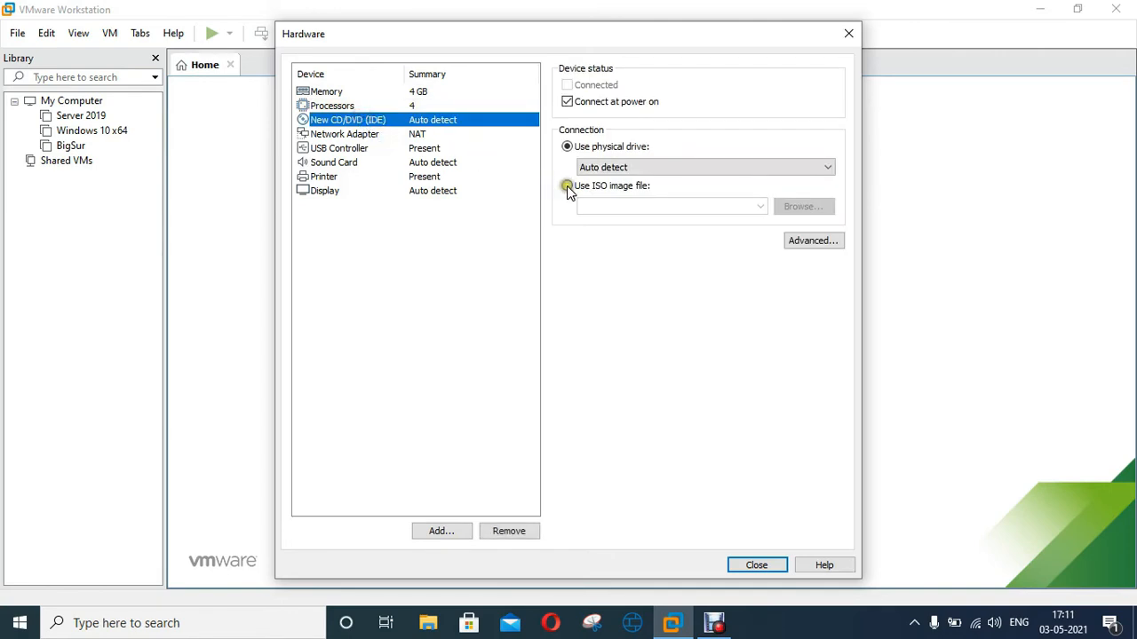
pyautogui.click(569, 186)
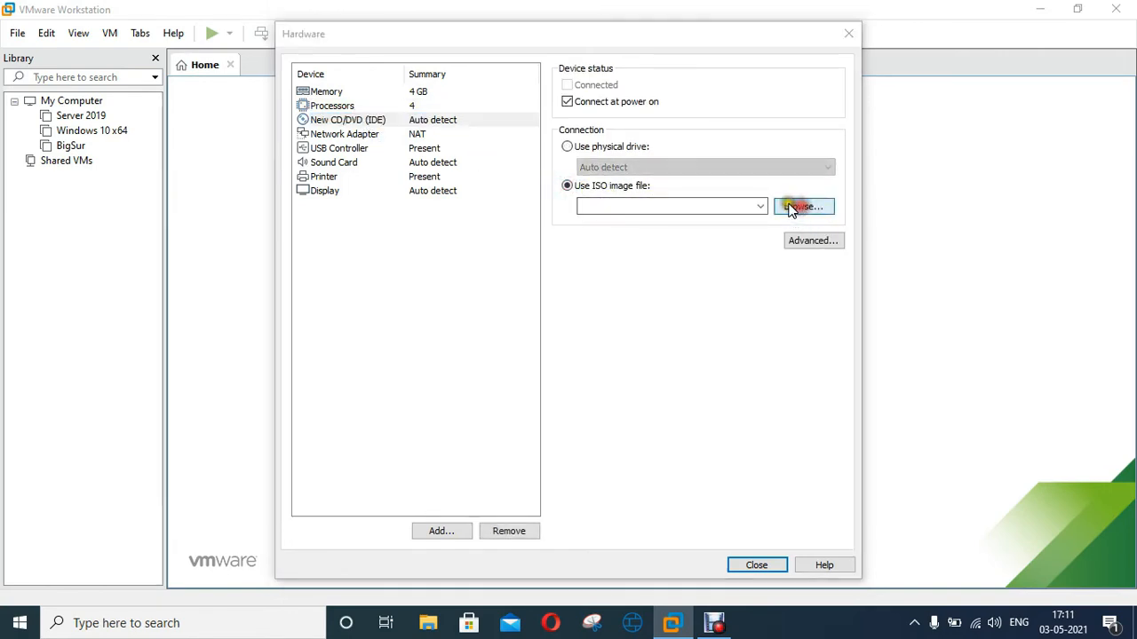
pyautogui.click(803, 206)
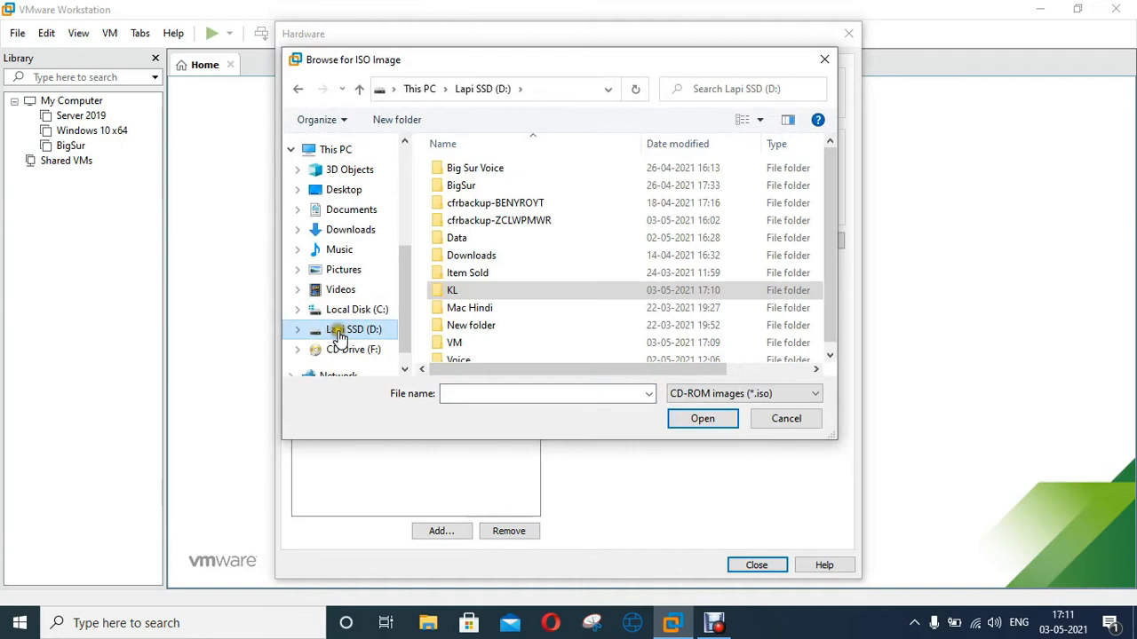
pyautogui.doubleClick(457, 238)
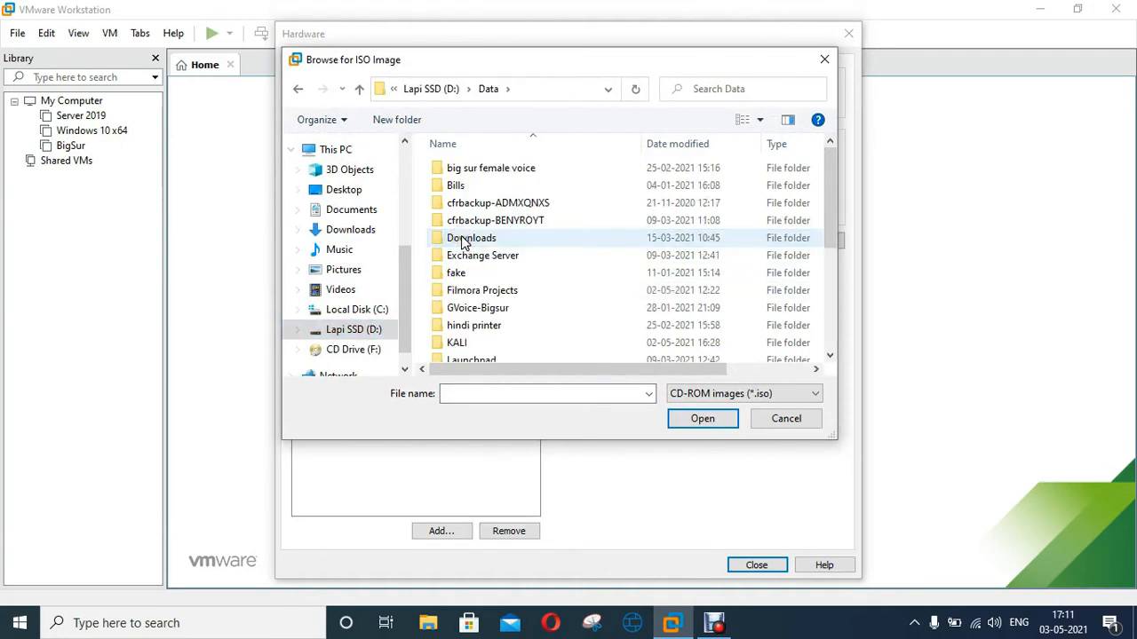
pyautogui.scroll(-3)
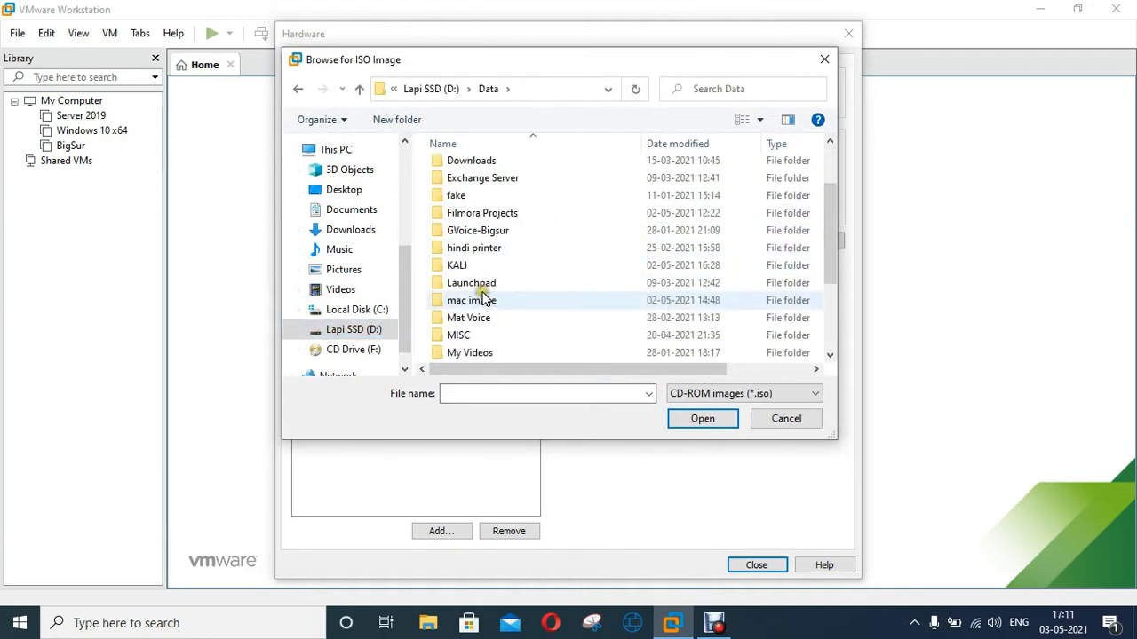
pyautogui.scroll(-3)
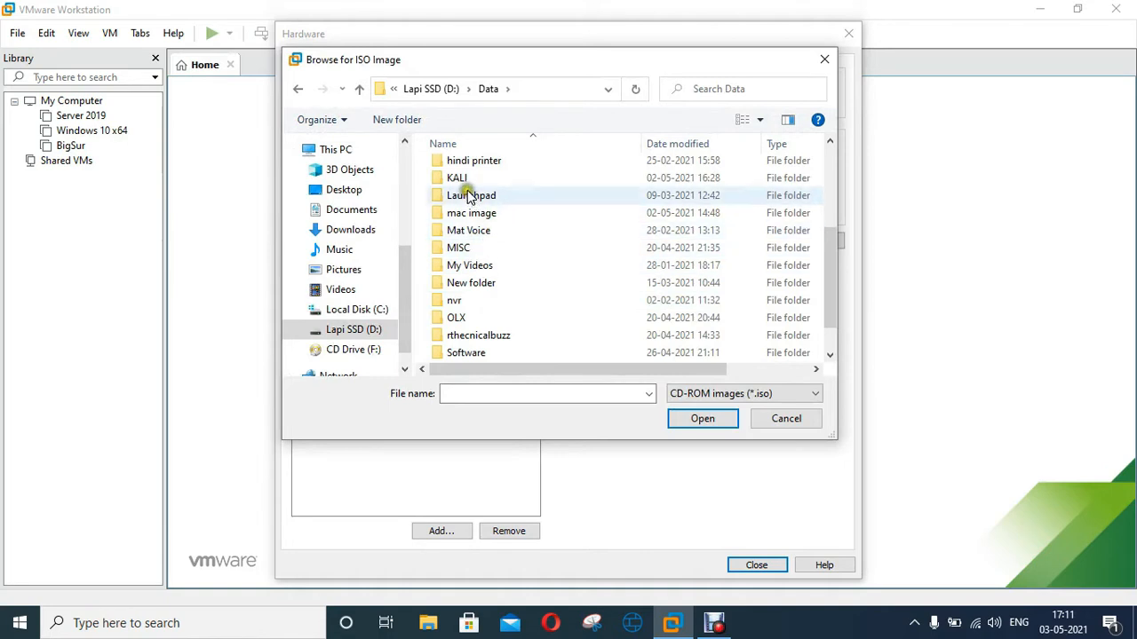
pyautogui.doubleClick(457, 178)
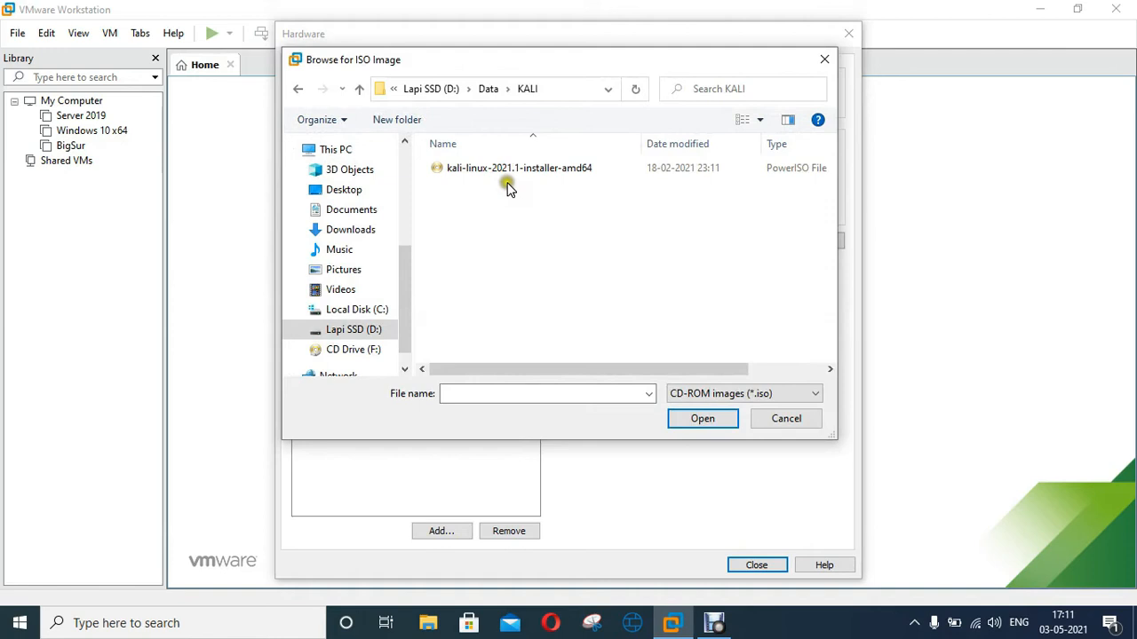
pyautogui.click(519, 167)
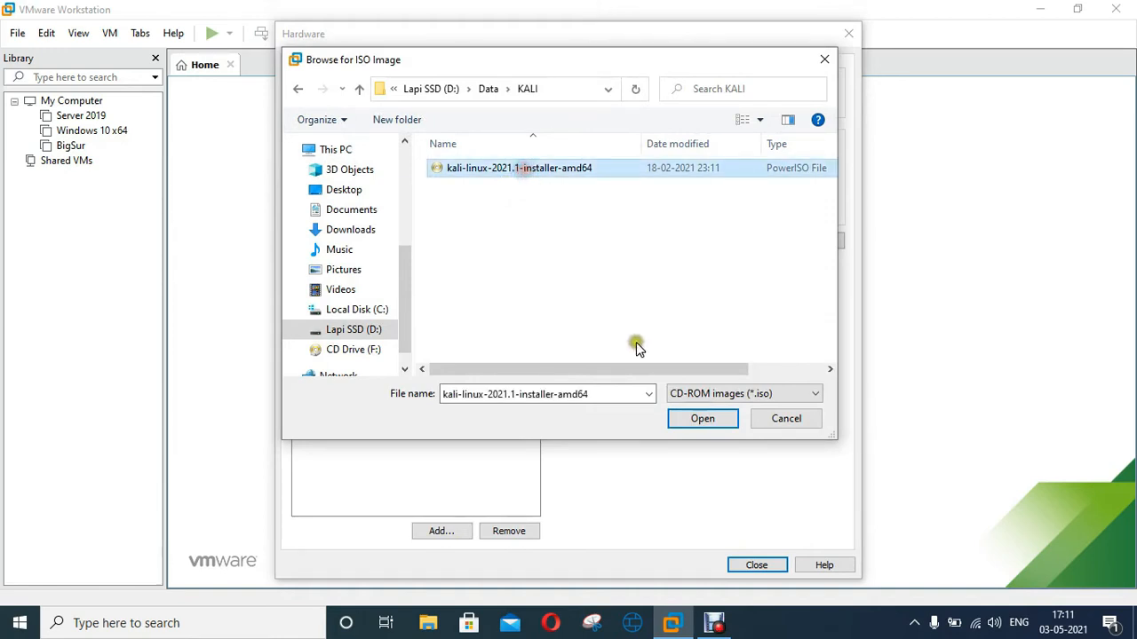
pyautogui.click(701, 419)
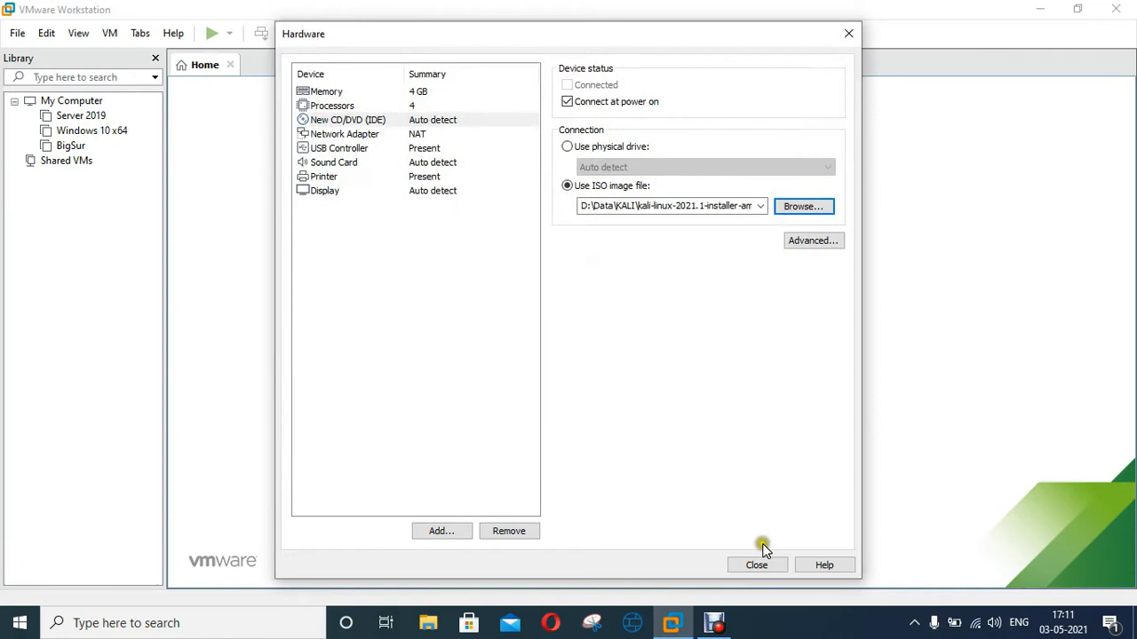
# Close the hardware settings and finish creating the virtual machine.
pyautogui.click(756, 565)
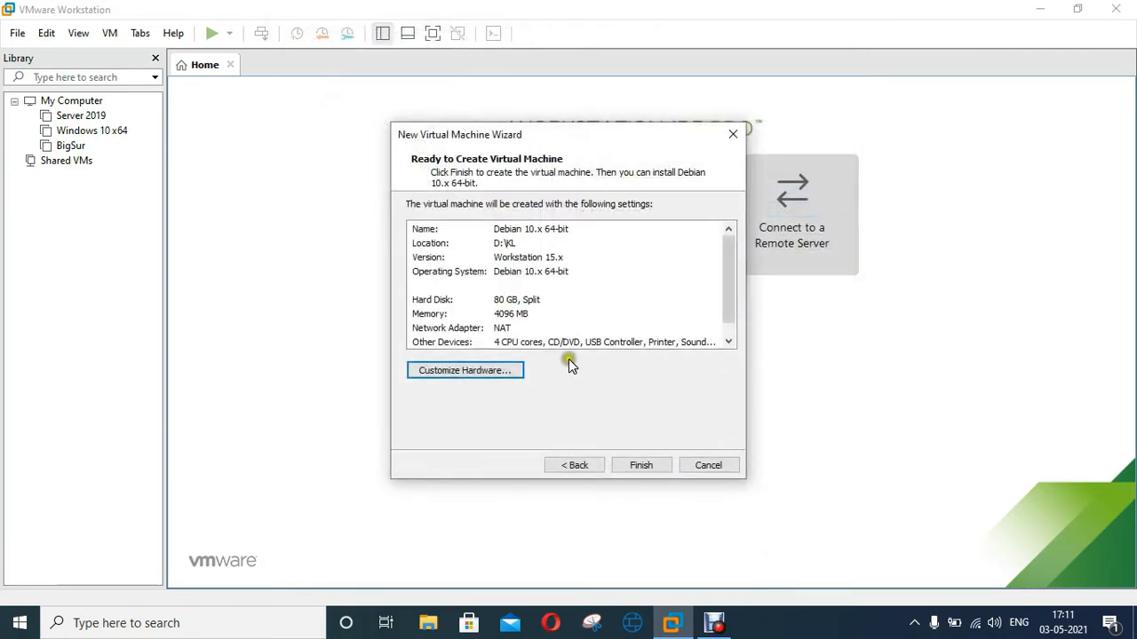
pyautogui.click(707, 465)
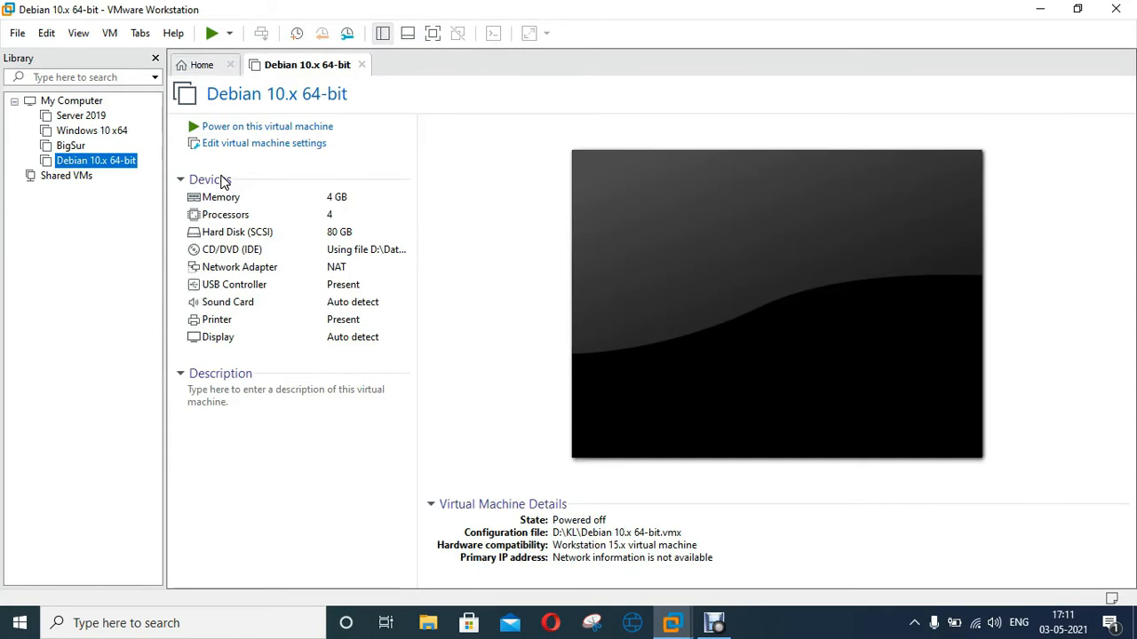
pyautogui.moveTo(96, 160)
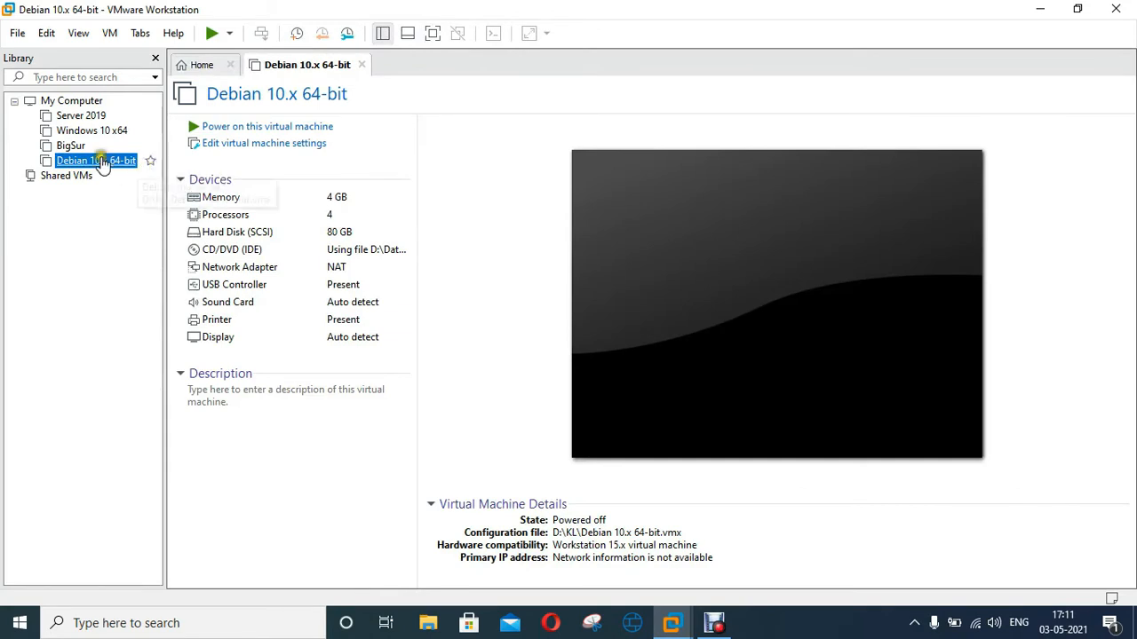
# Rename the VM to KALI from its library context menu and power it on.
pyautogui.rightClick(96, 160)
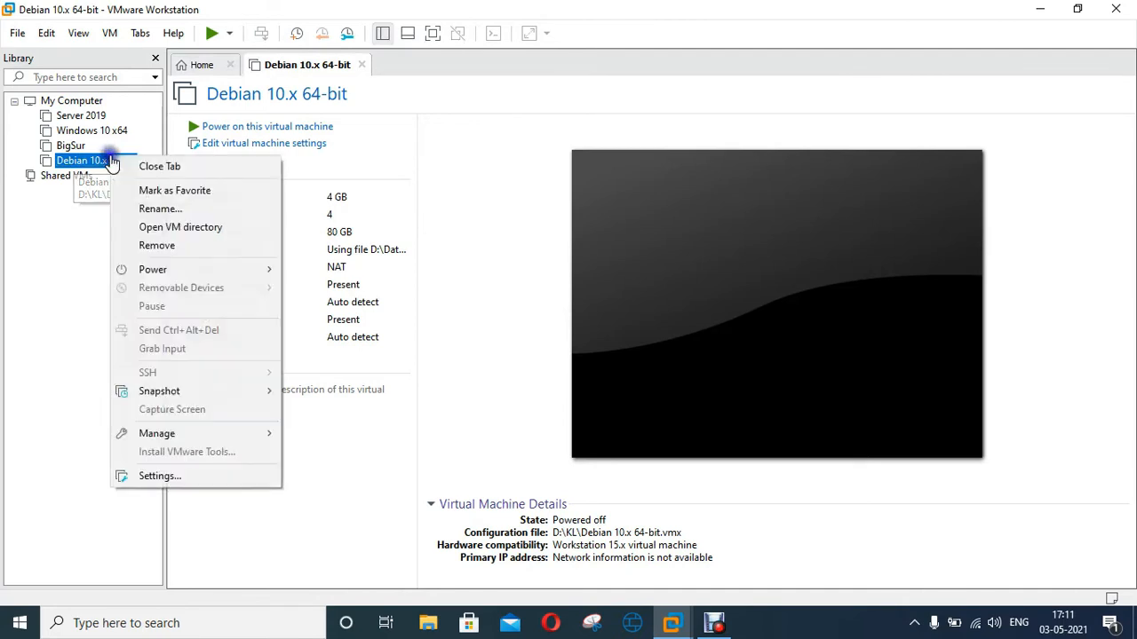
pyautogui.moveTo(160, 208)
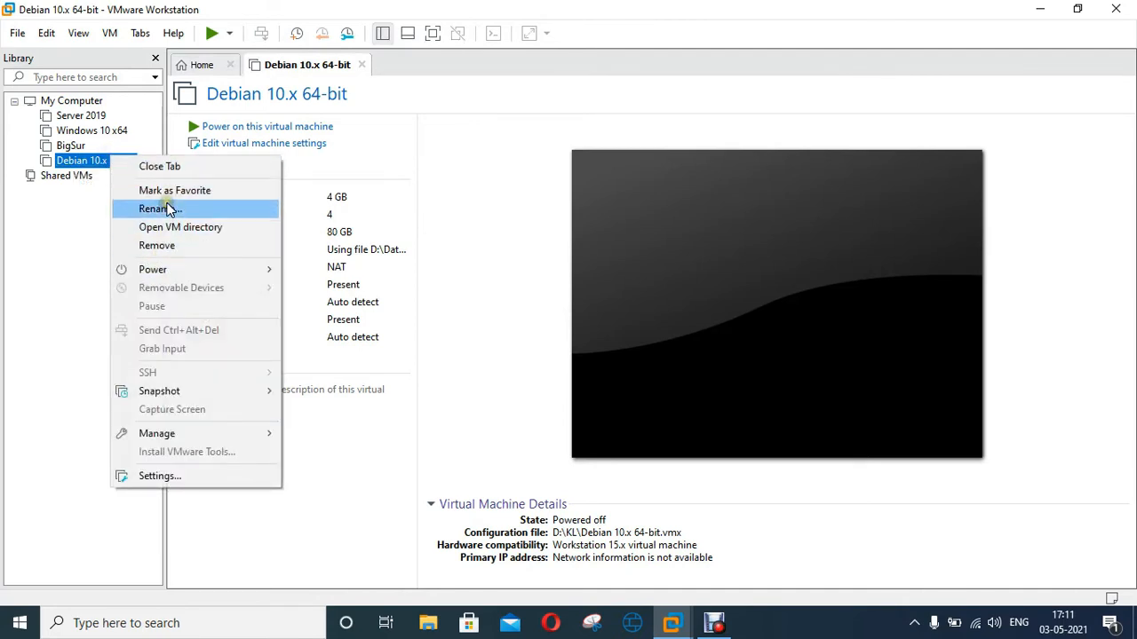
pyautogui.click(156, 208)
pyautogui.write('KALI')
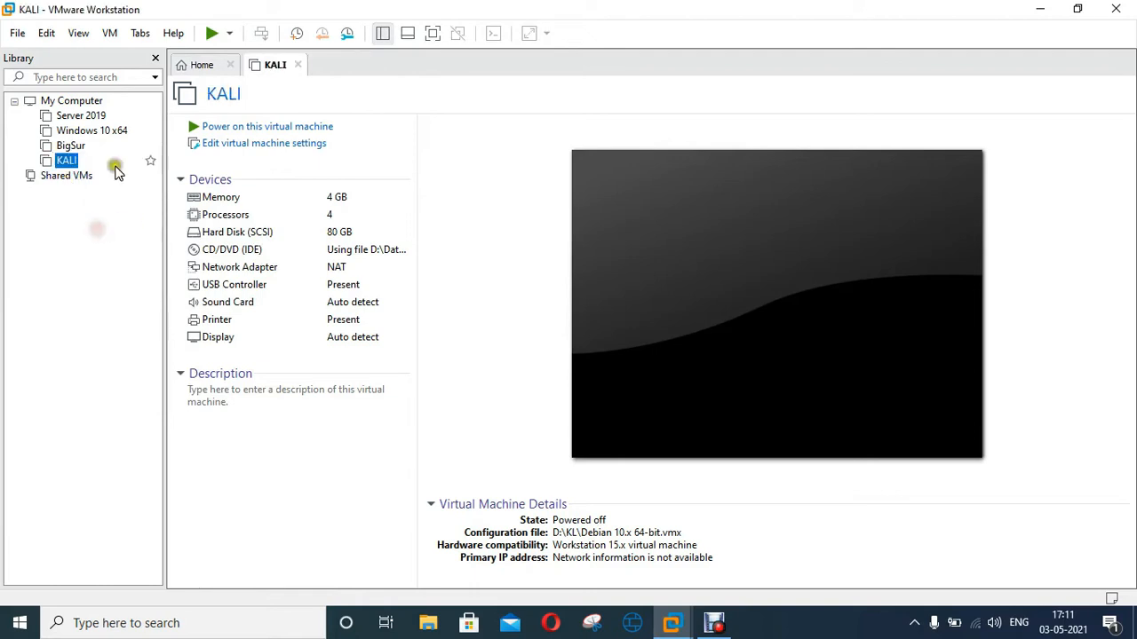
pyautogui.click(266, 126)
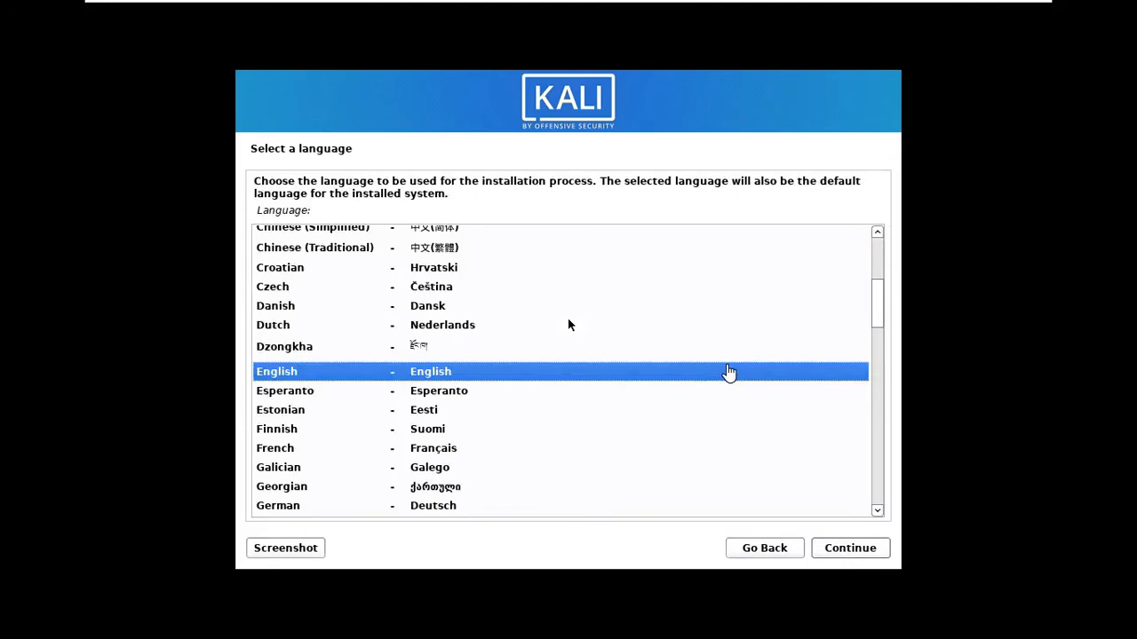
pyautogui.moveTo(406, 371)
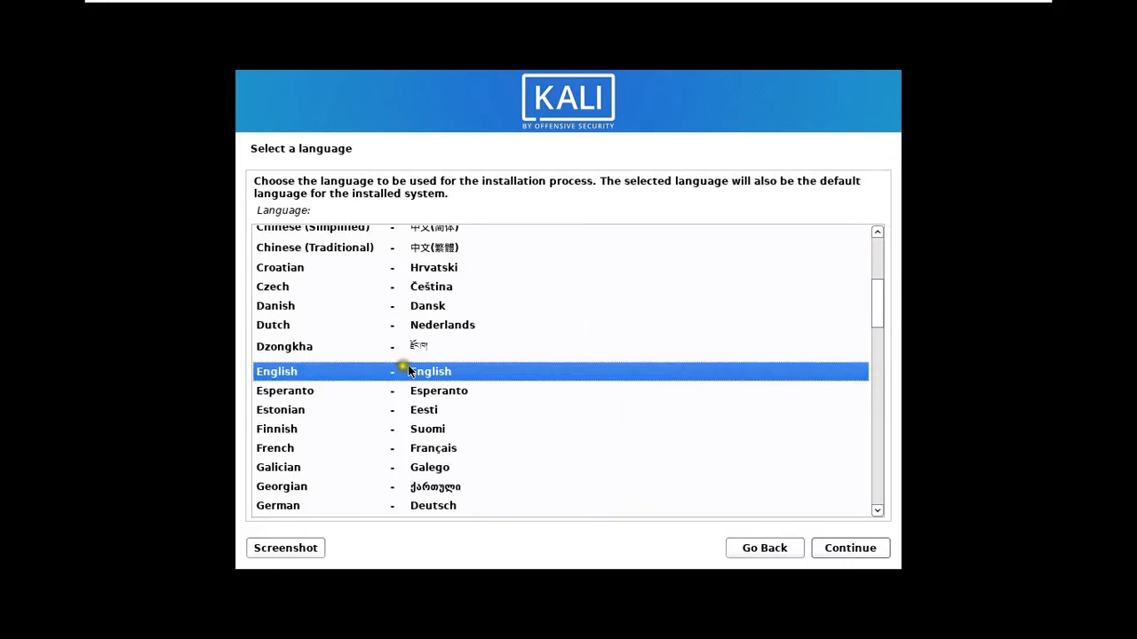
pyautogui.moveTo(725, 506)
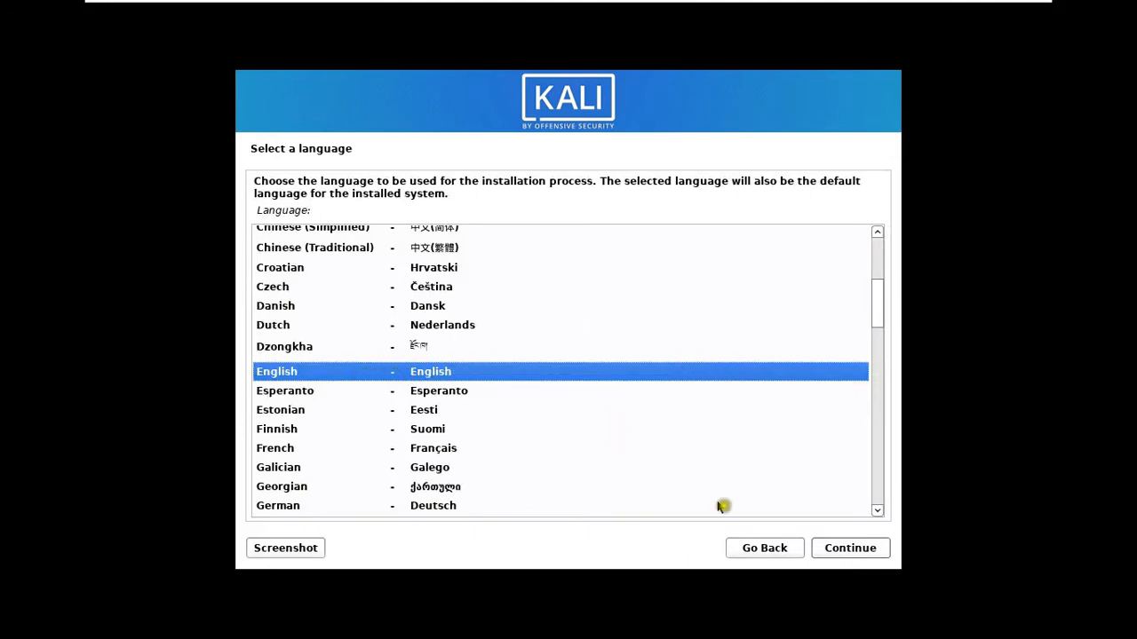
# Choose English as installer language and India as the location.
pyautogui.click(849, 547)
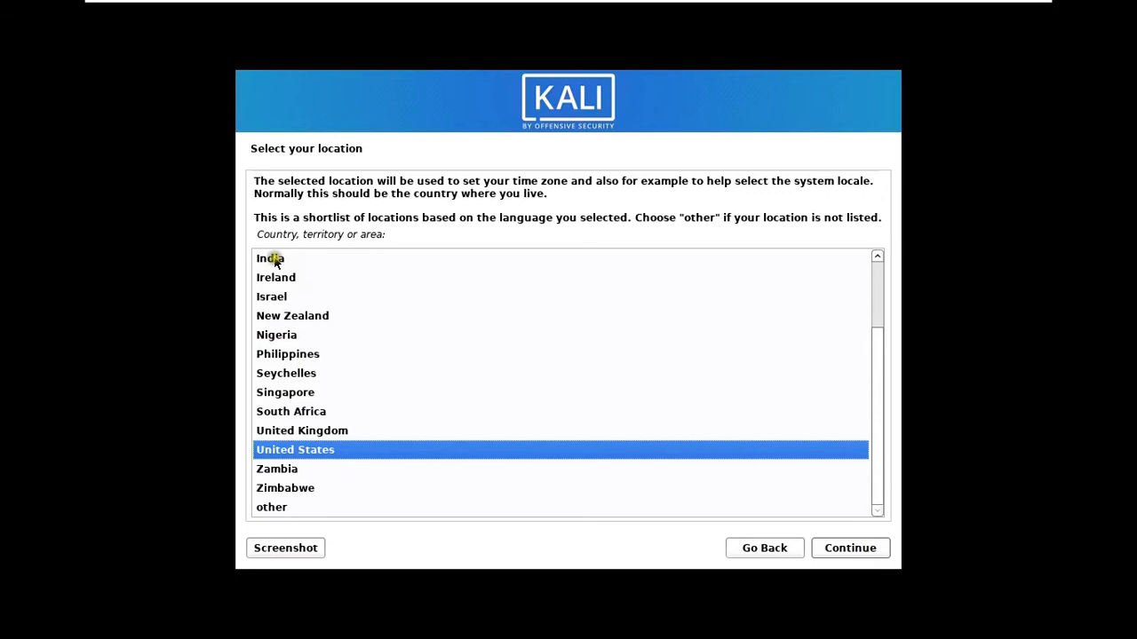
pyautogui.click(270, 260)
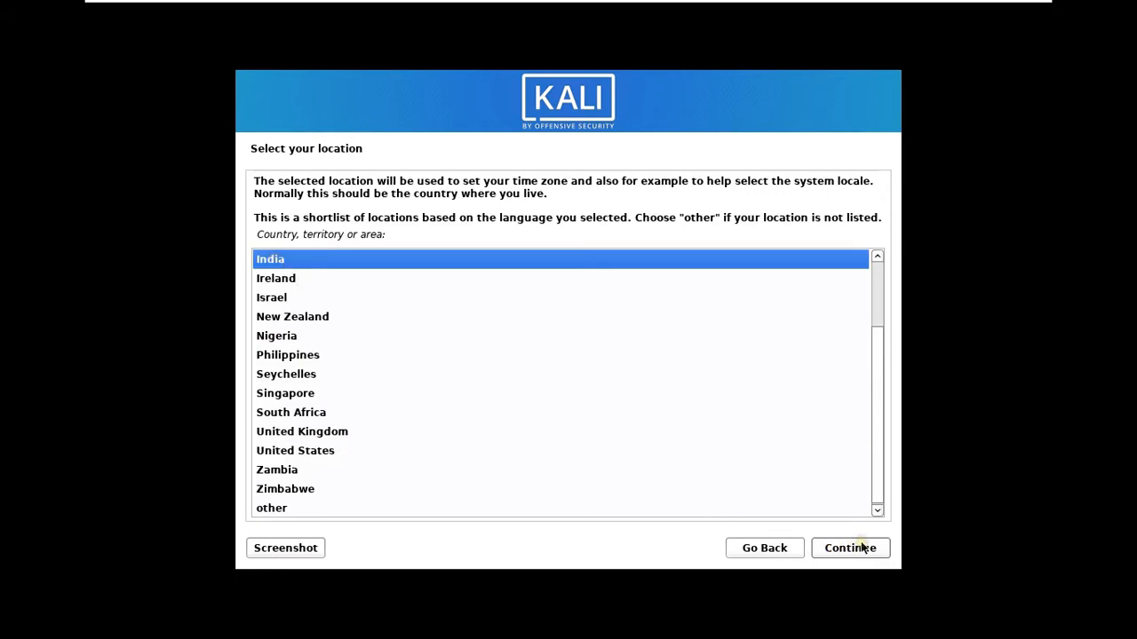
pyautogui.click(849, 547)
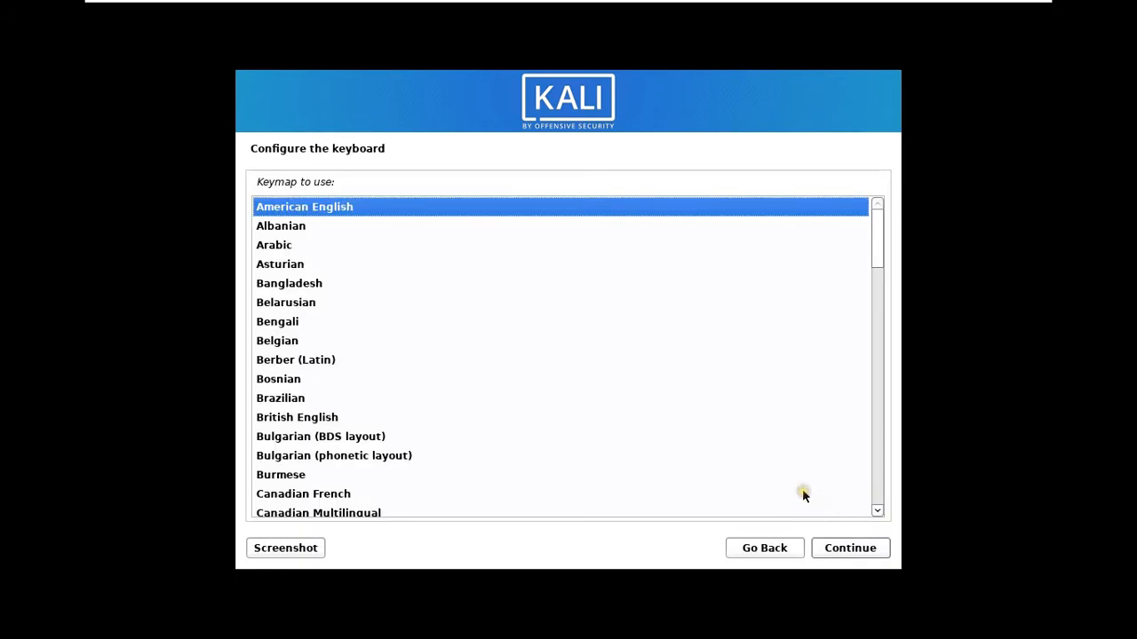
# Keep the American English keymap, hostname kali and a blank domain name.
pyautogui.click(849, 547)
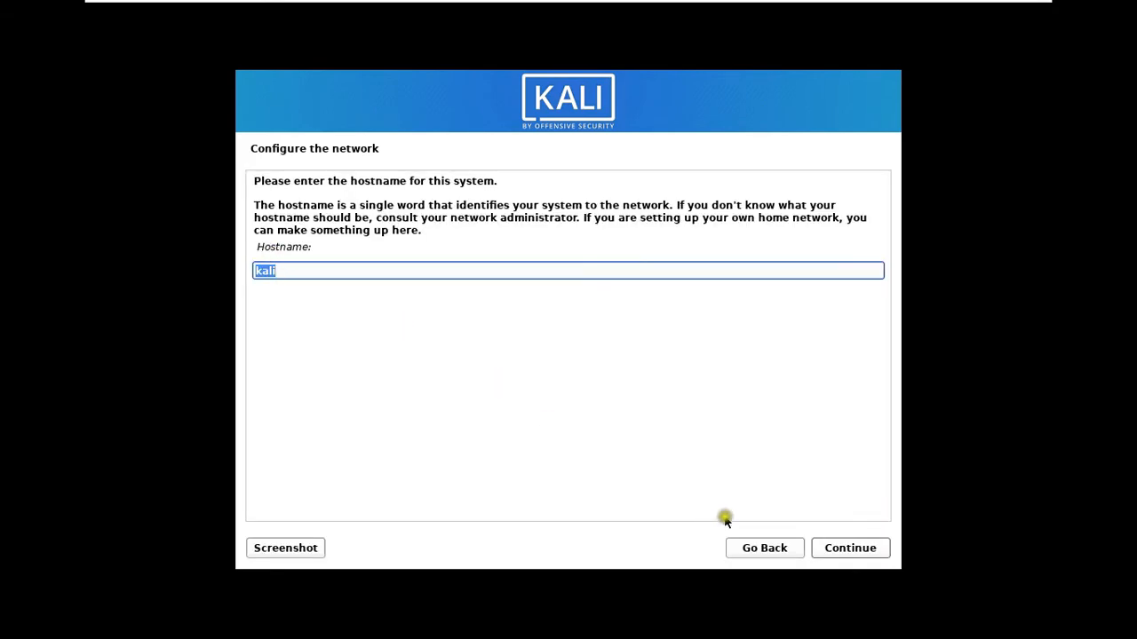
pyautogui.click(849, 547)
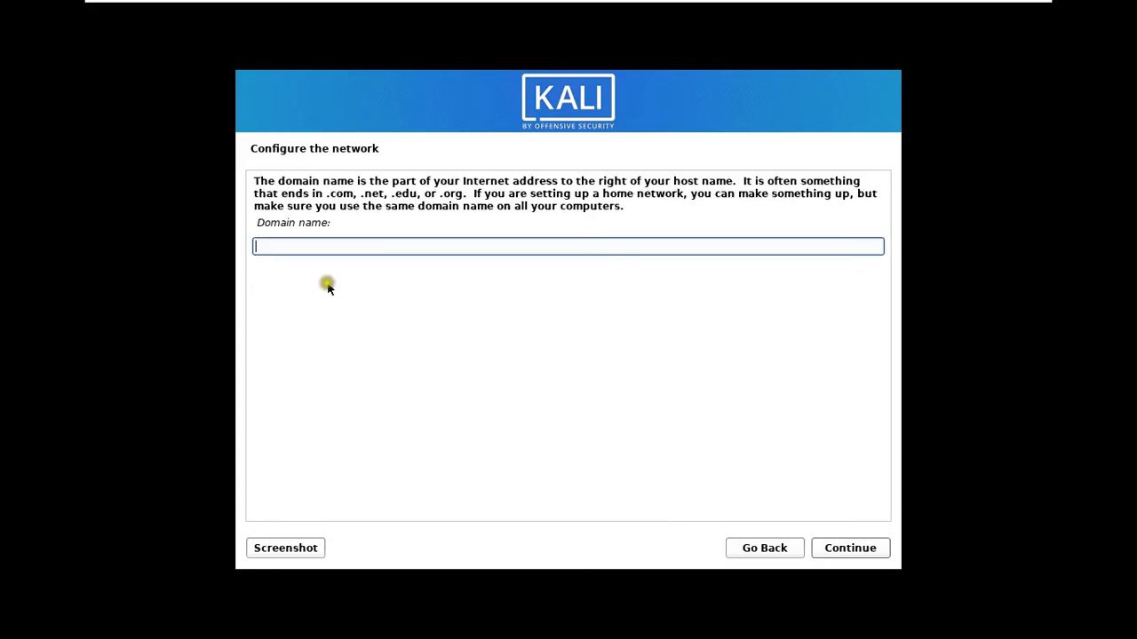
pyautogui.moveTo(327, 288)
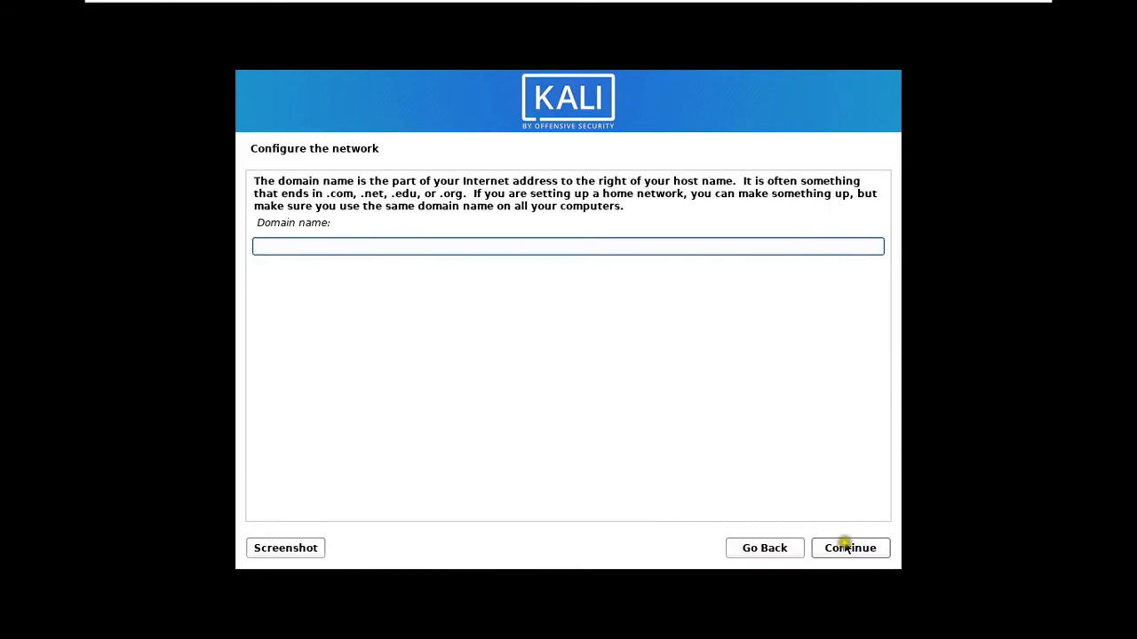
pyautogui.click(849, 547)
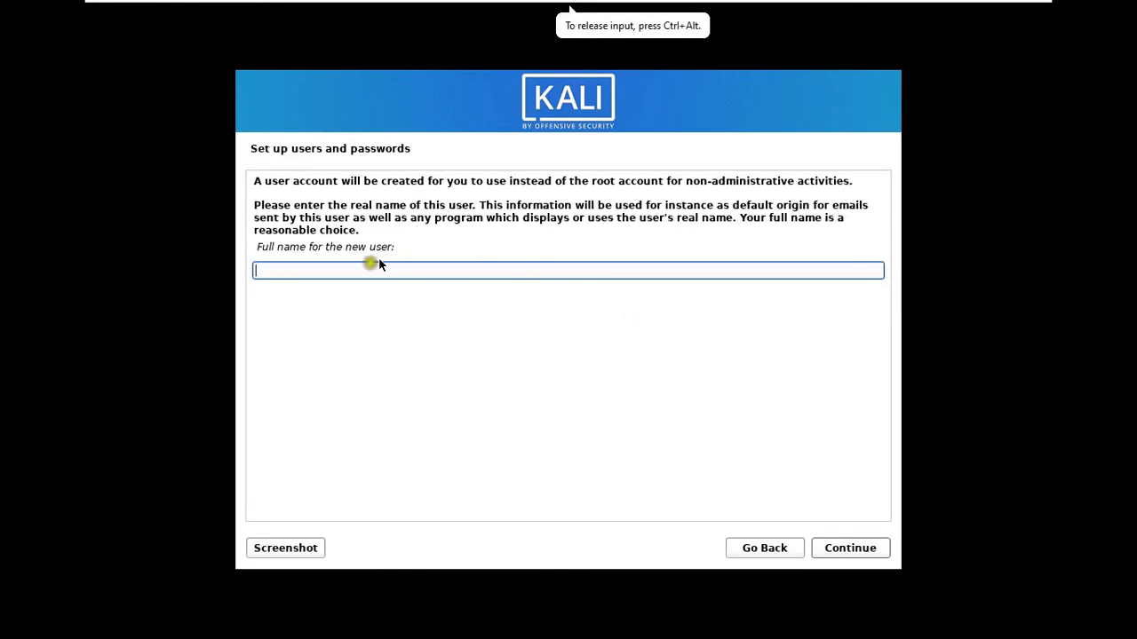
pyautogui.moveTo(309, 270)
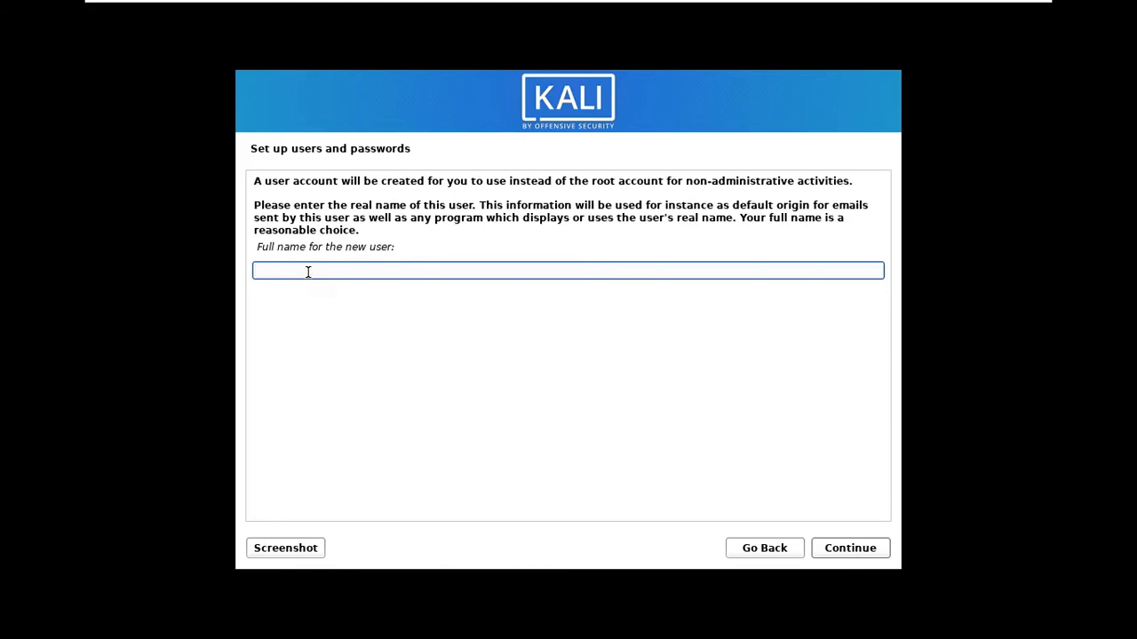
# Create user Rohit with its username and a re-entered, verified password.
pyautogui.write('Rohit')
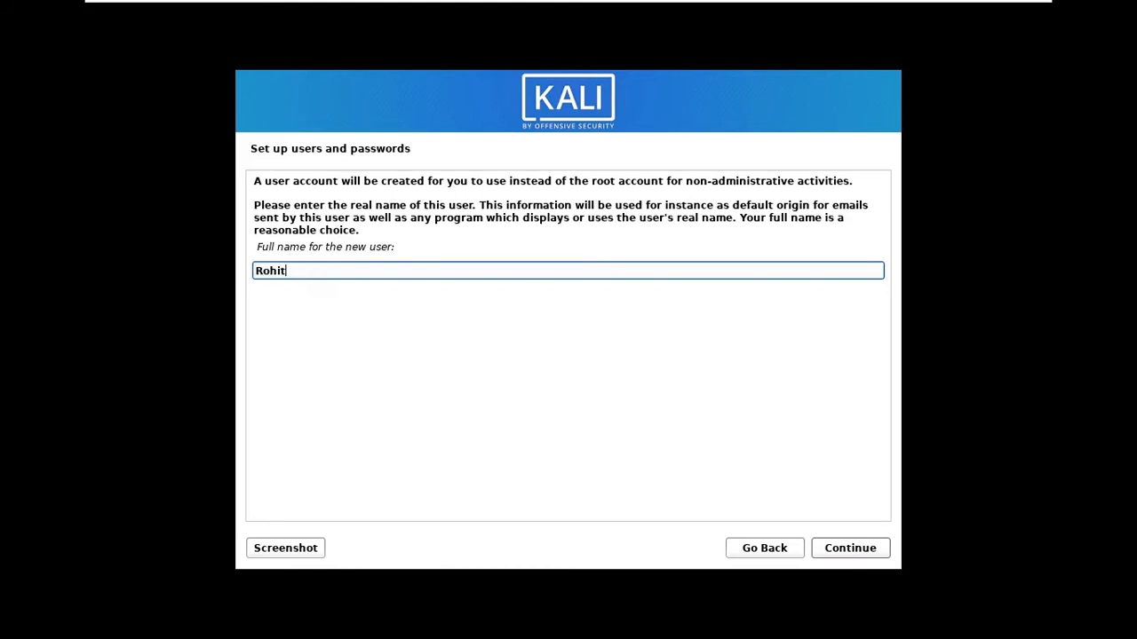
pyautogui.click(849, 547)
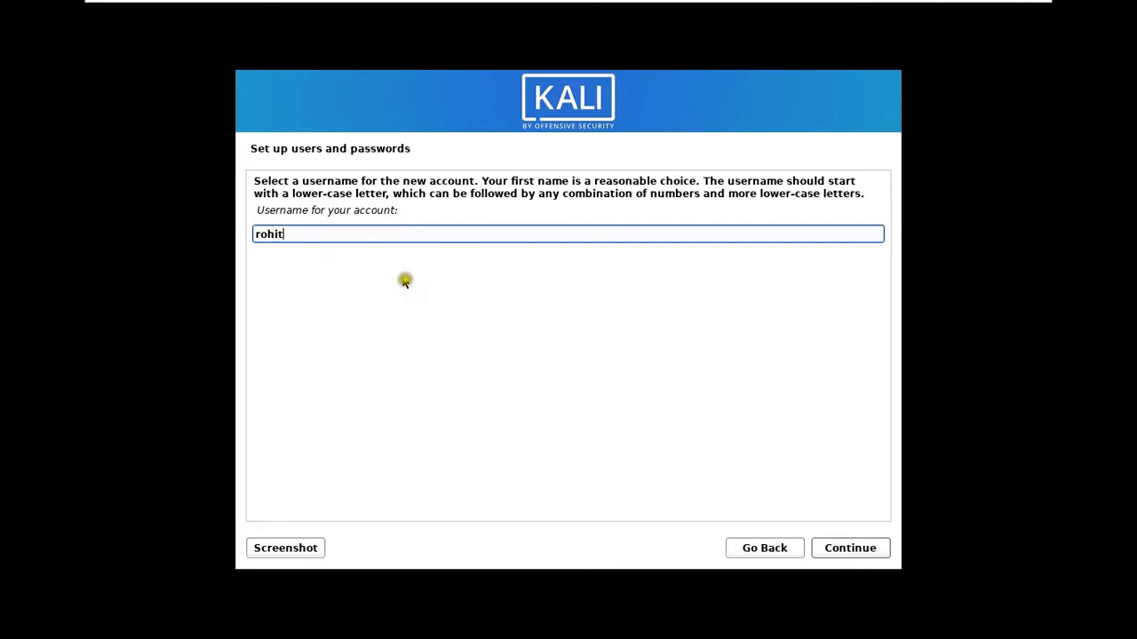
pyautogui.write('s')
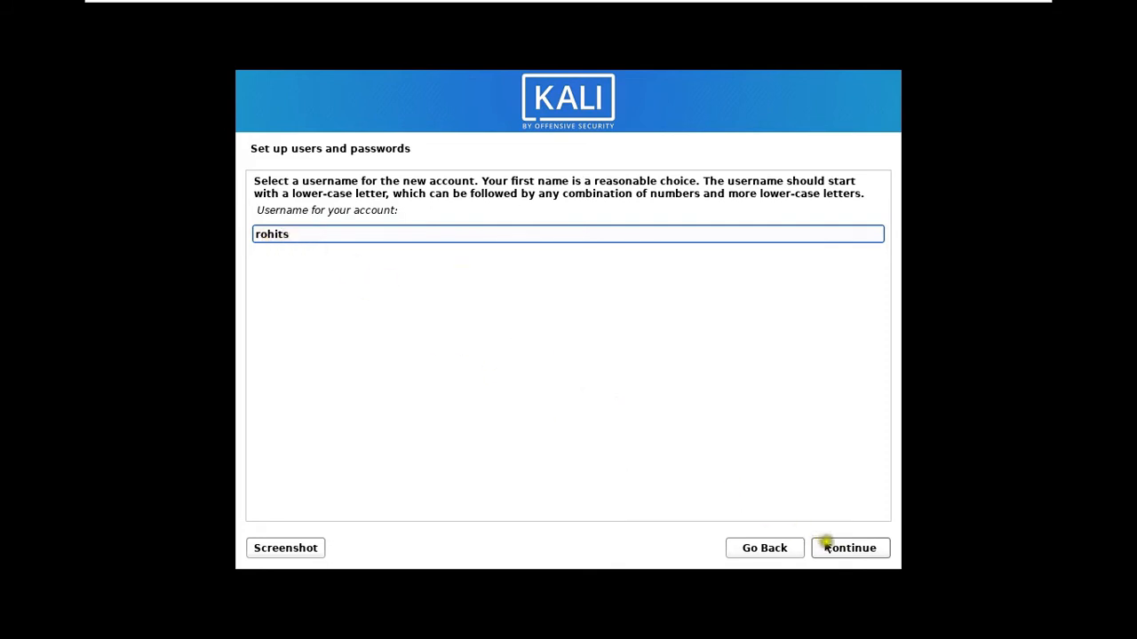
pyautogui.click(849, 547)
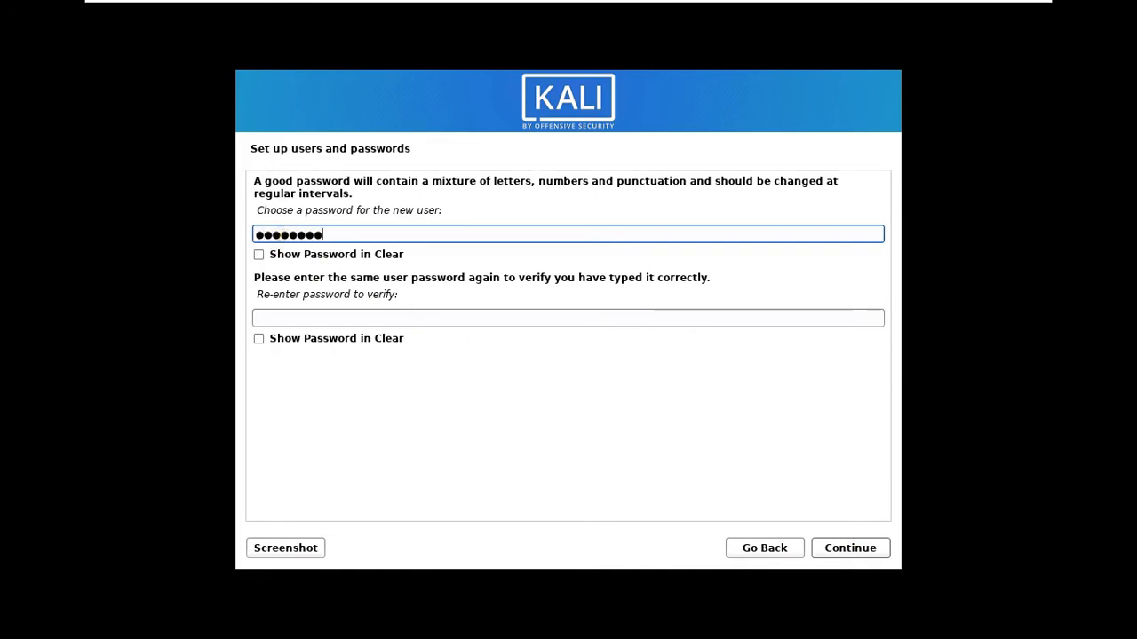
pyautogui.click(568, 316)
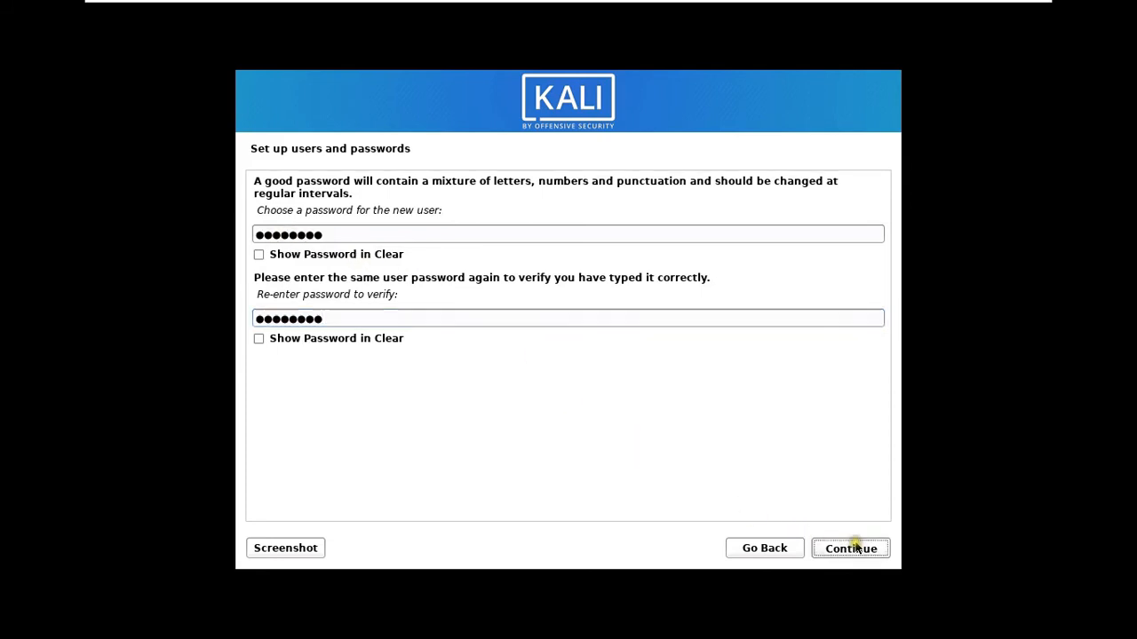
pyautogui.click(849, 547)
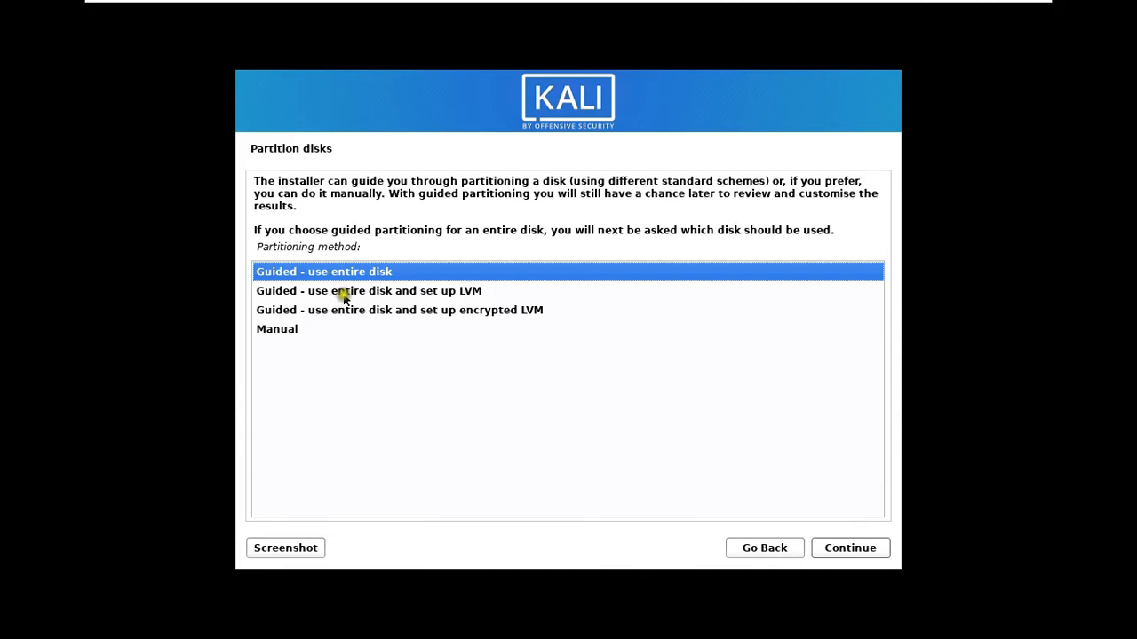
pyautogui.moveTo(316, 277)
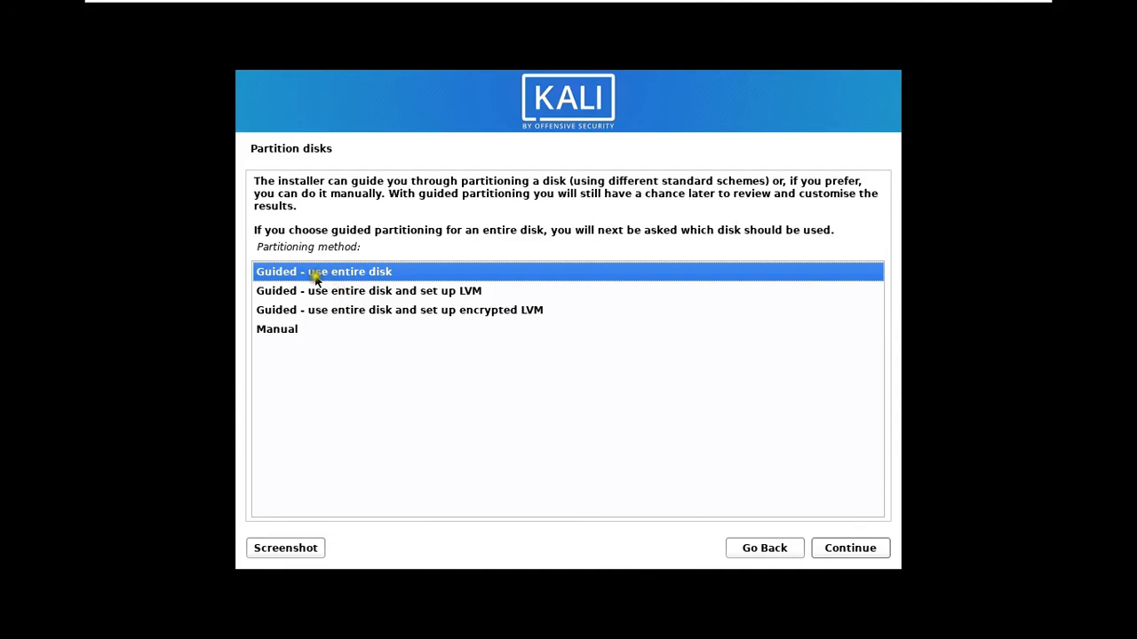
pyautogui.moveTo(518, 425)
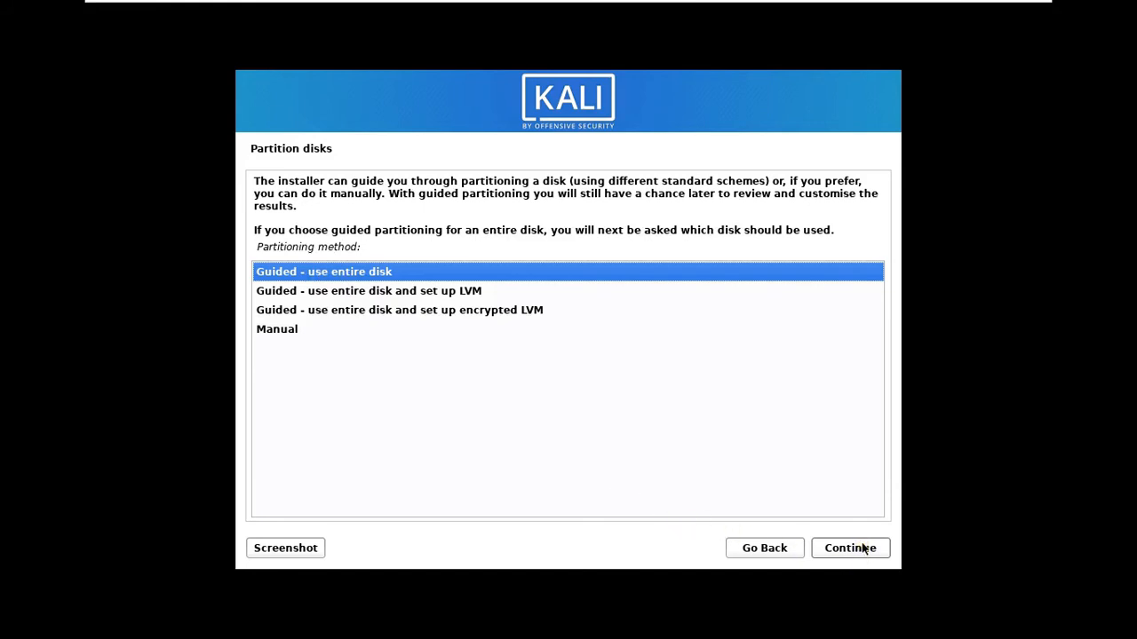
# Use guided partitioning of the whole disk, all files in one partition, and write the changes.
pyautogui.click(849, 547)
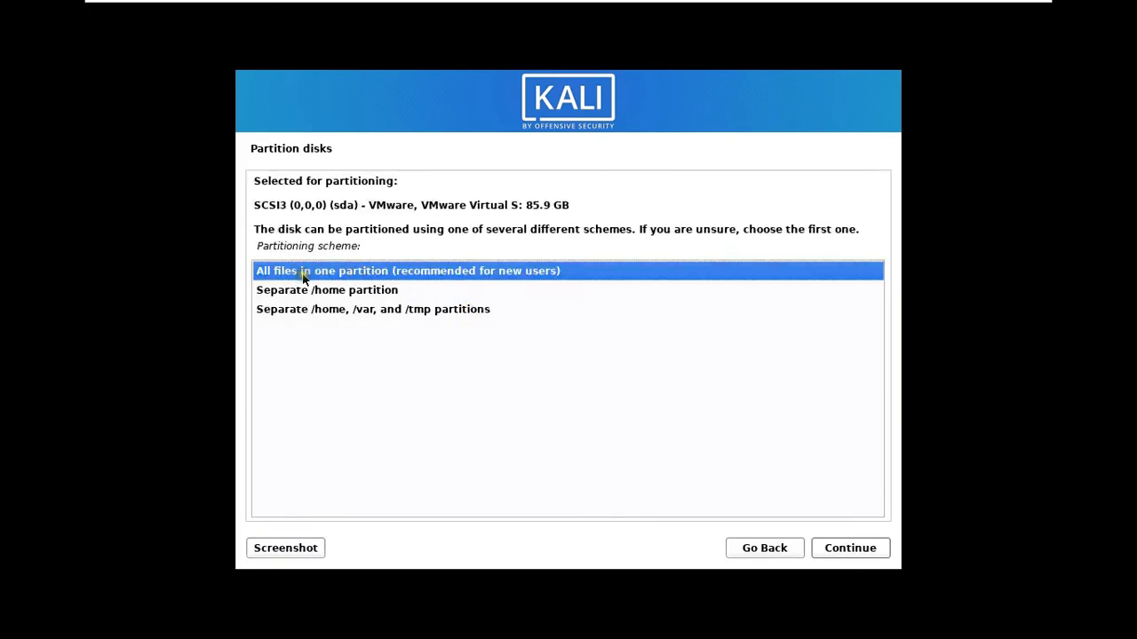
pyautogui.moveTo(488, 281)
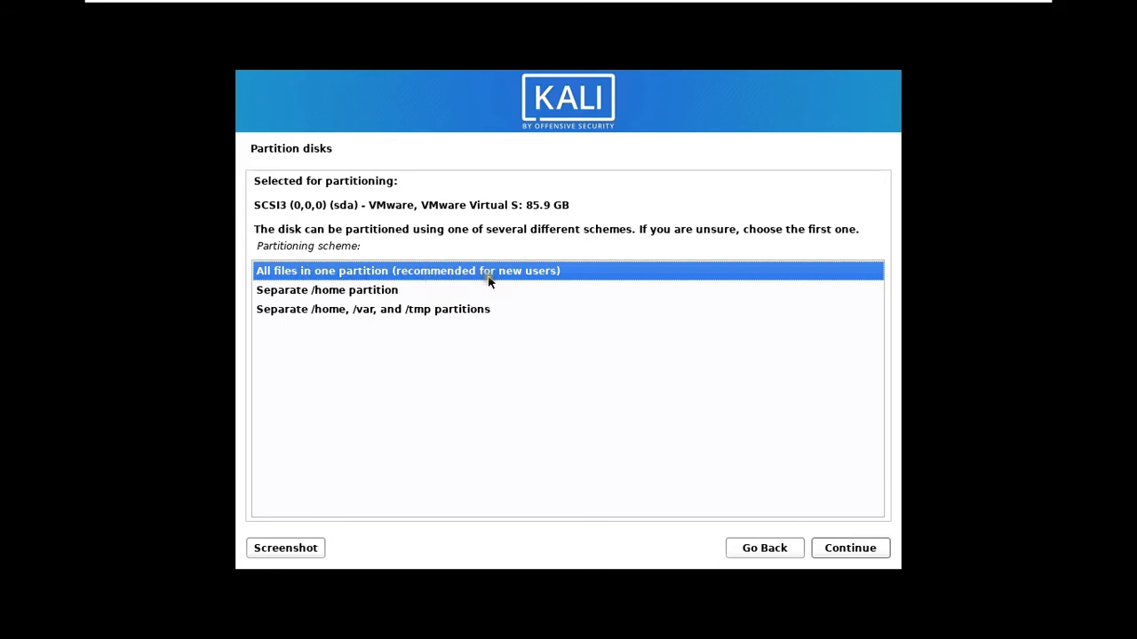
pyautogui.moveTo(505, 284)
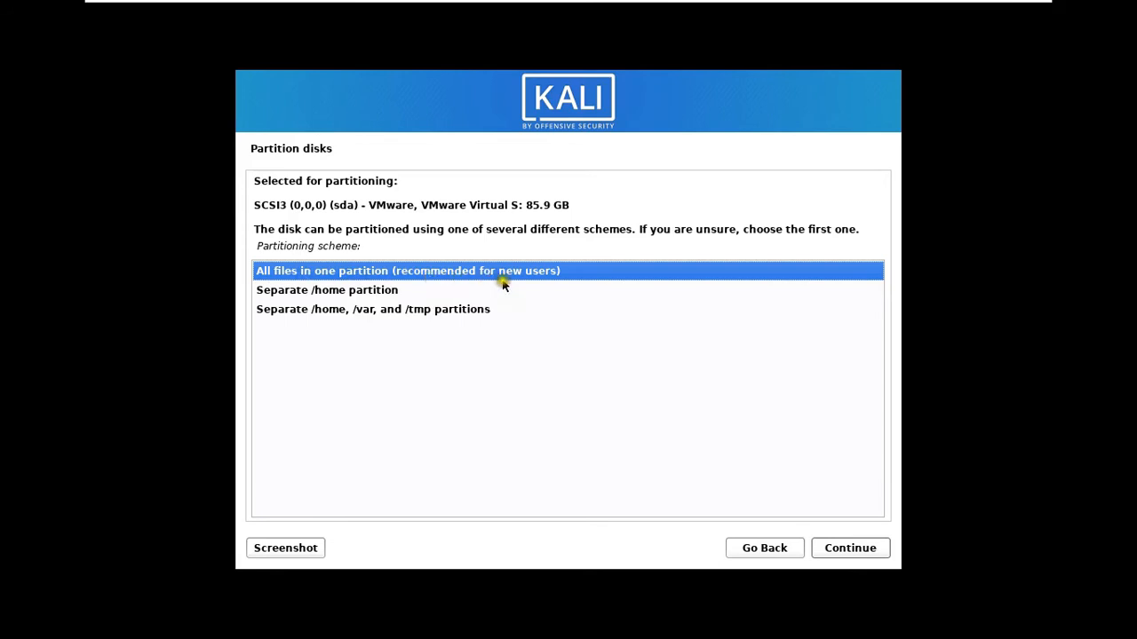
pyautogui.click(849, 547)
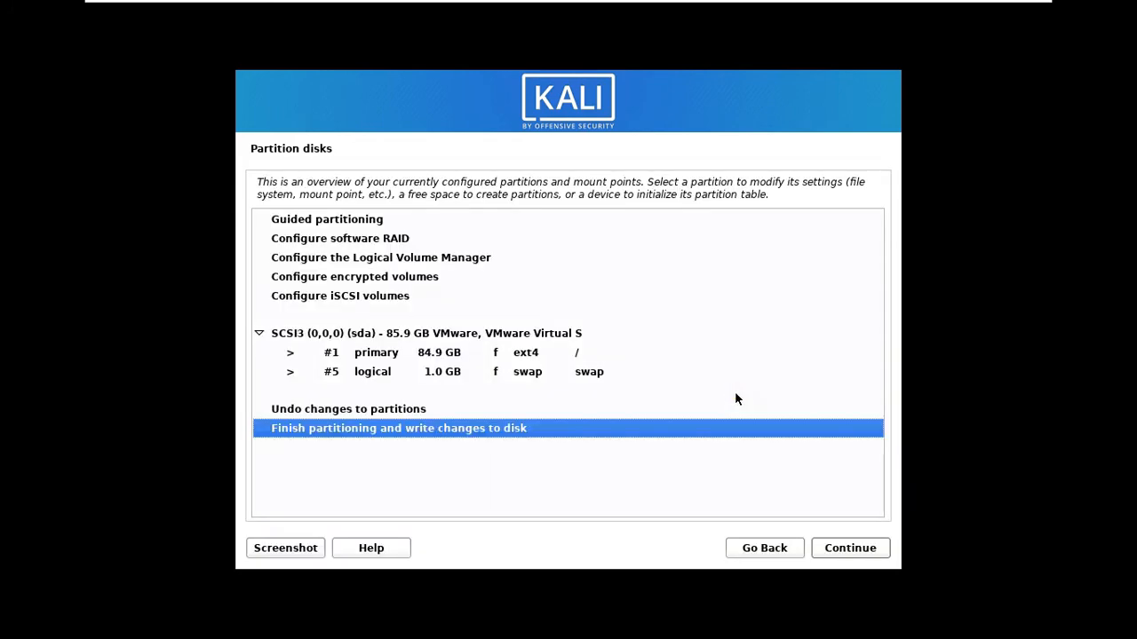
pyautogui.moveTo(519, 437)
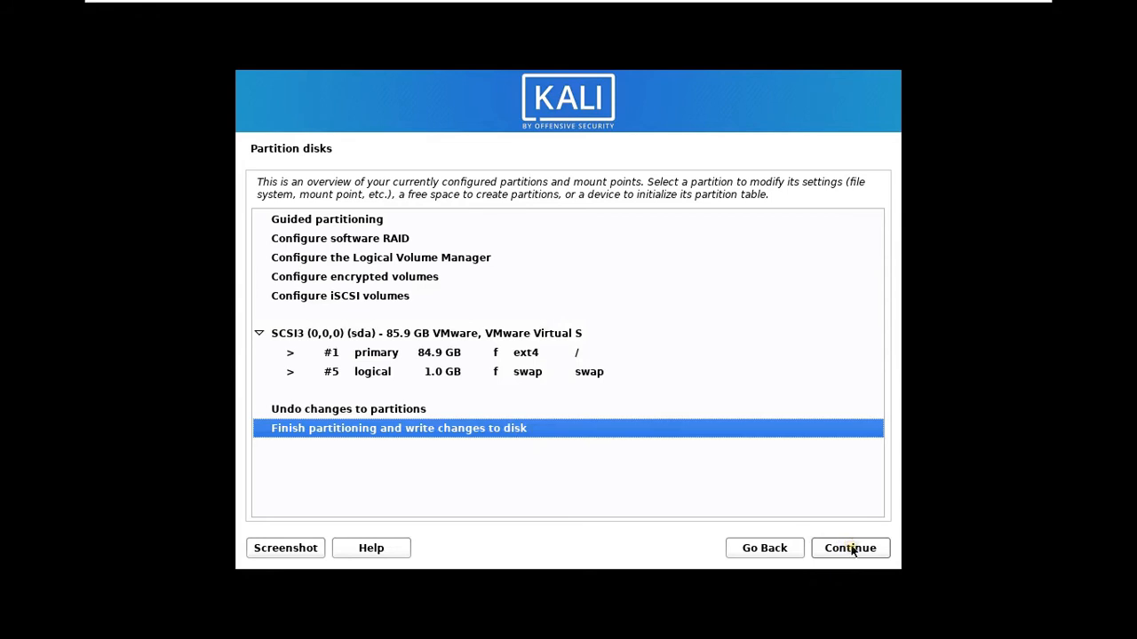
pyautogui.click(849, 547)
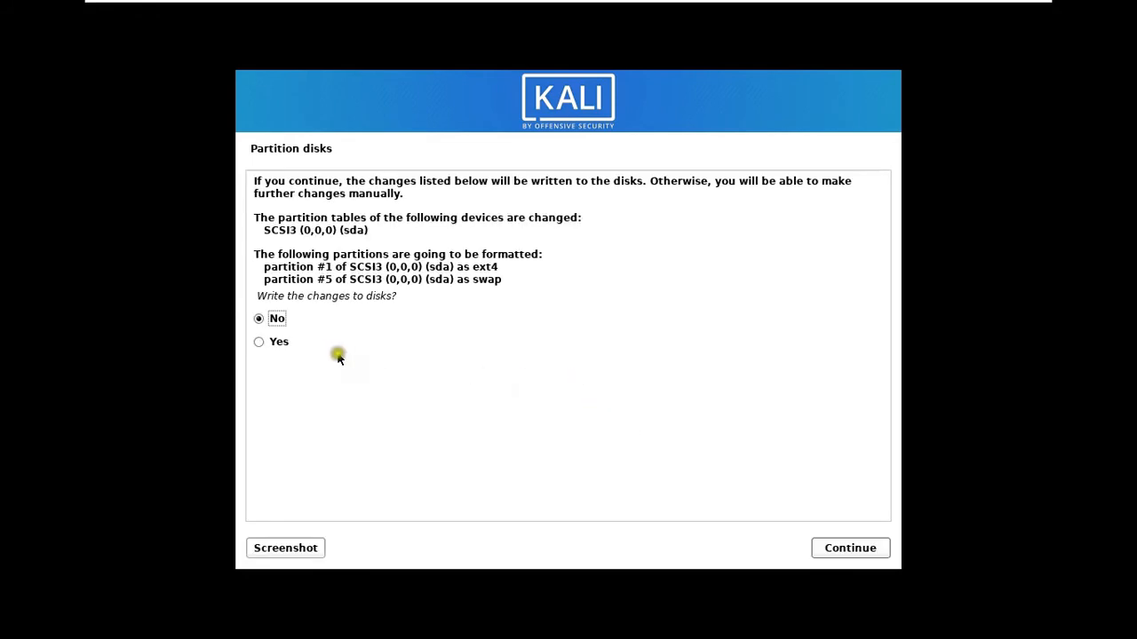
pyautogui.click(259, 341)
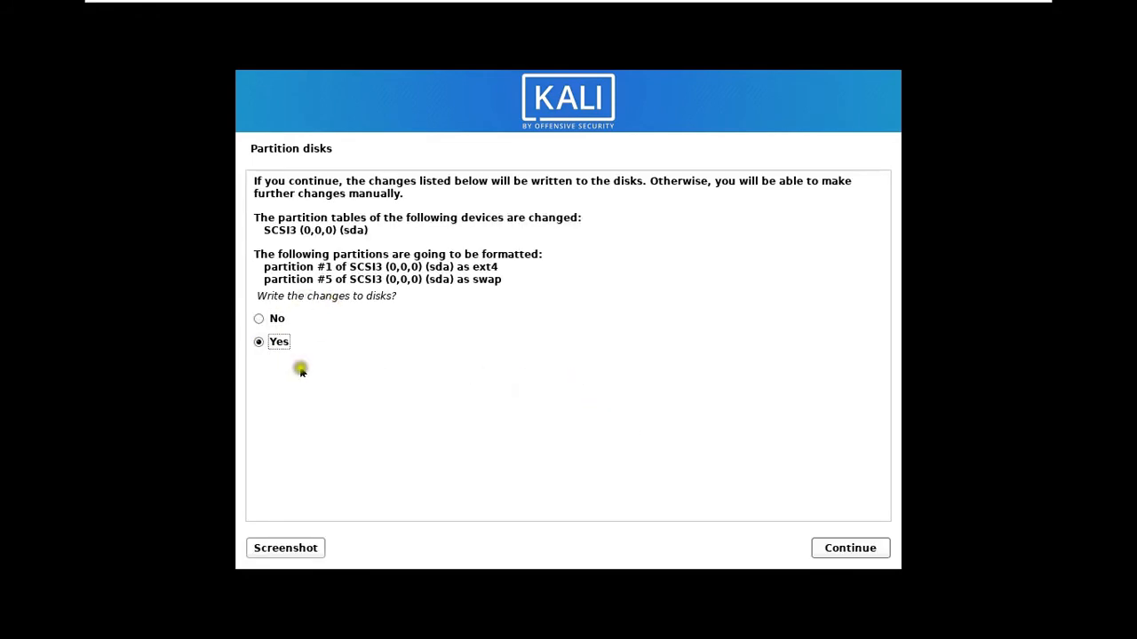
pyautogui.click(849, 547)
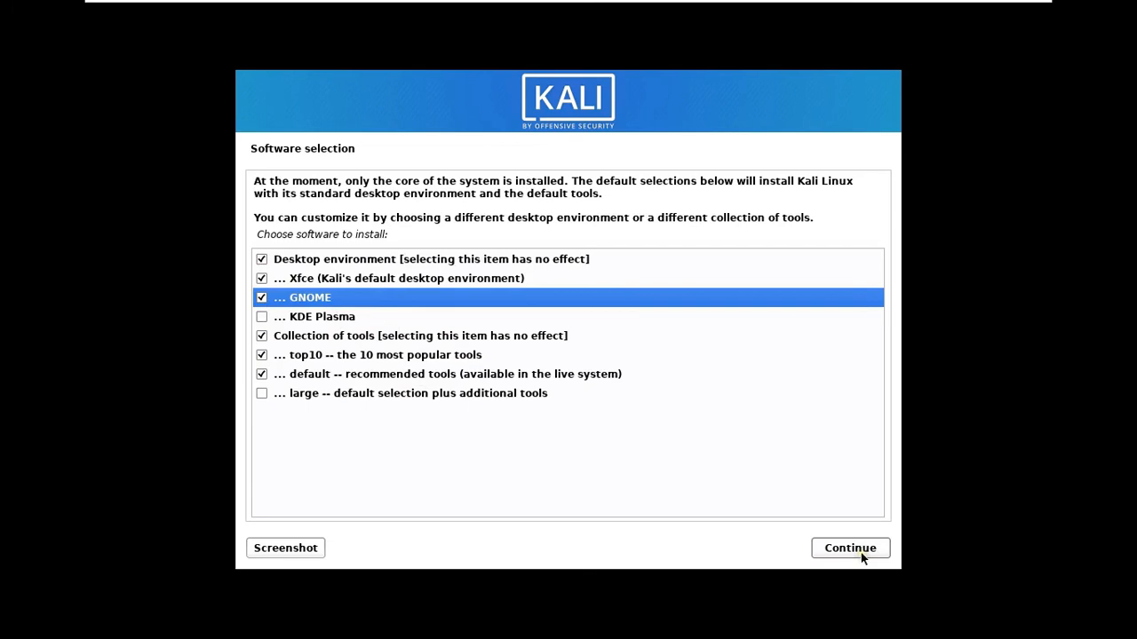
# Accept software selection with the GNOME desktop checked and let it install.
pyautogui.click(849, 547)
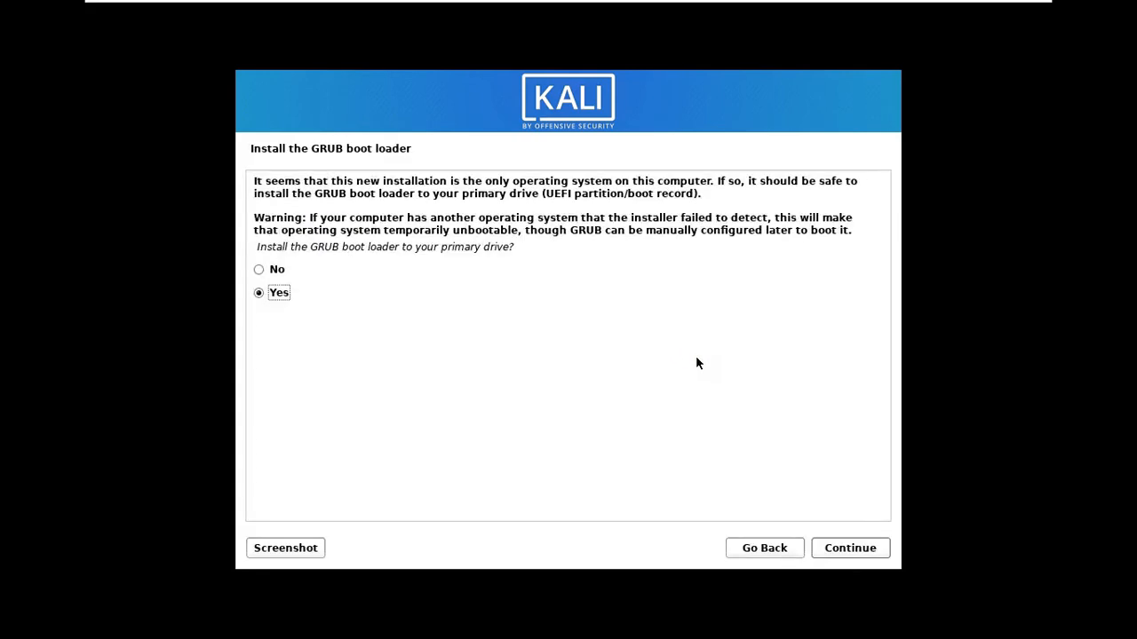
# Install the GRUB boot loader to /dev/sda and finish the installation to reboot.
pyautogui.click(849, 547)
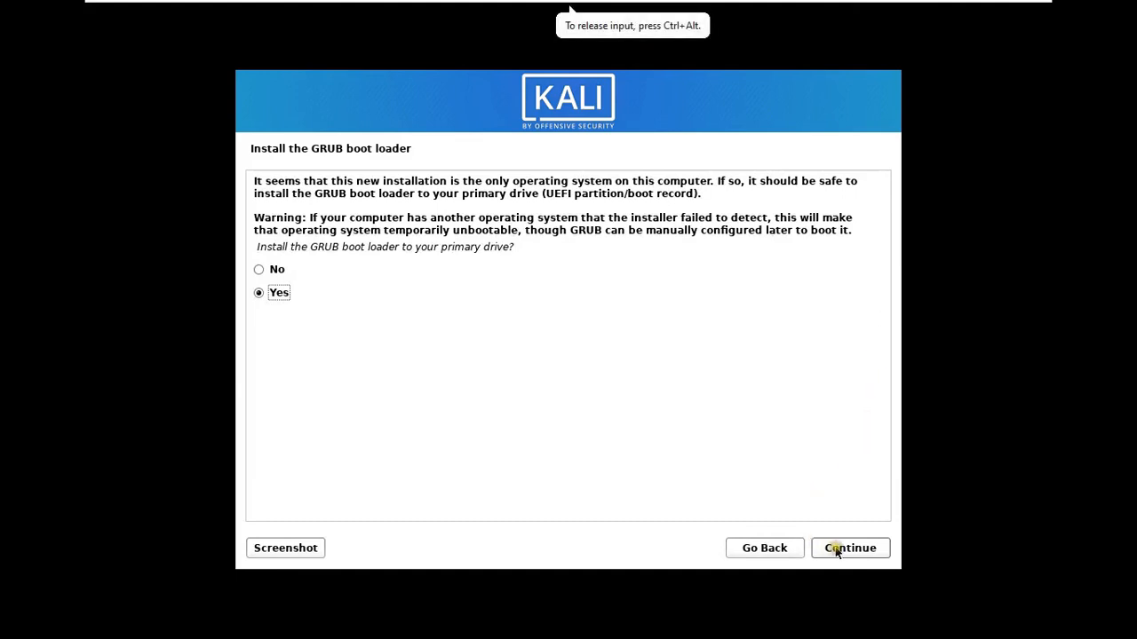
pyautogui.click(849, 547)
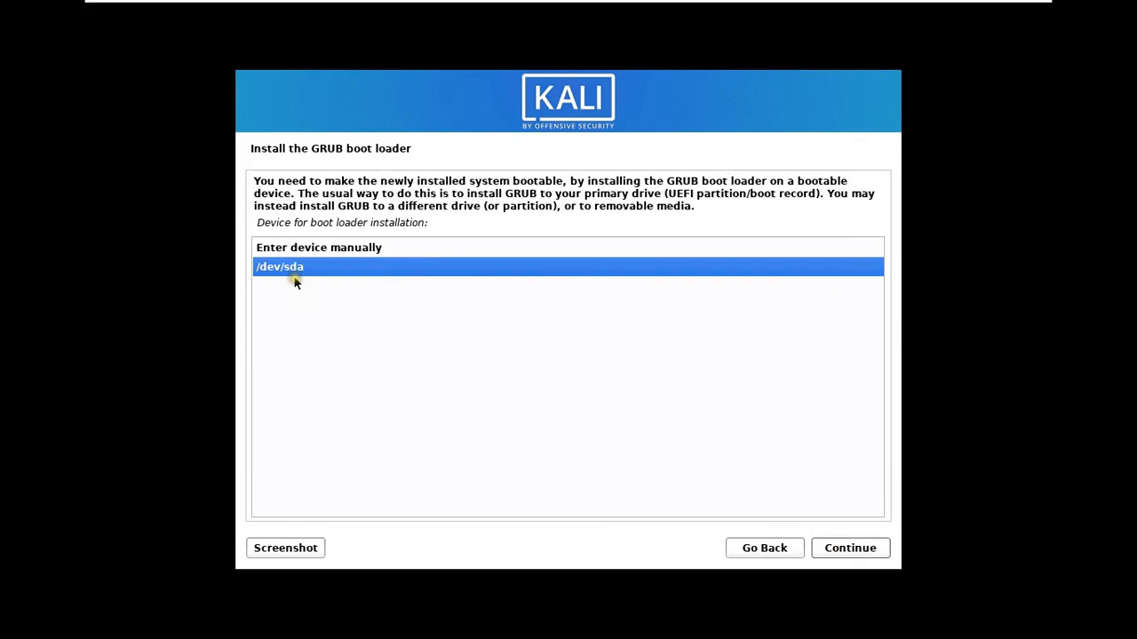
pyautogui.click(849, 547)
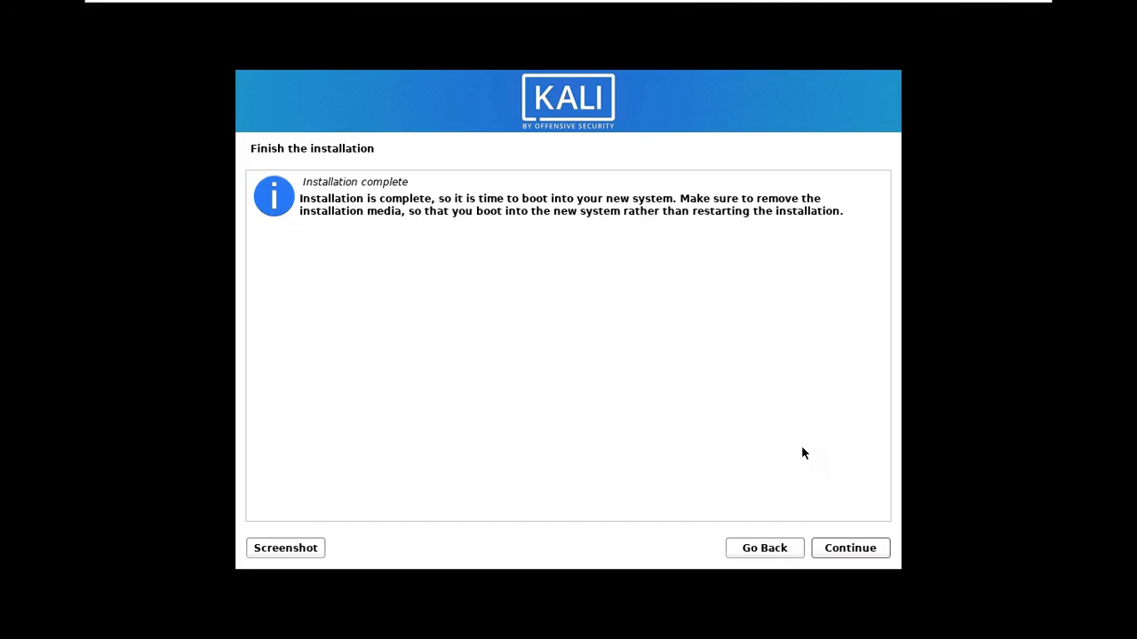
pyautogui.click(849, 547)
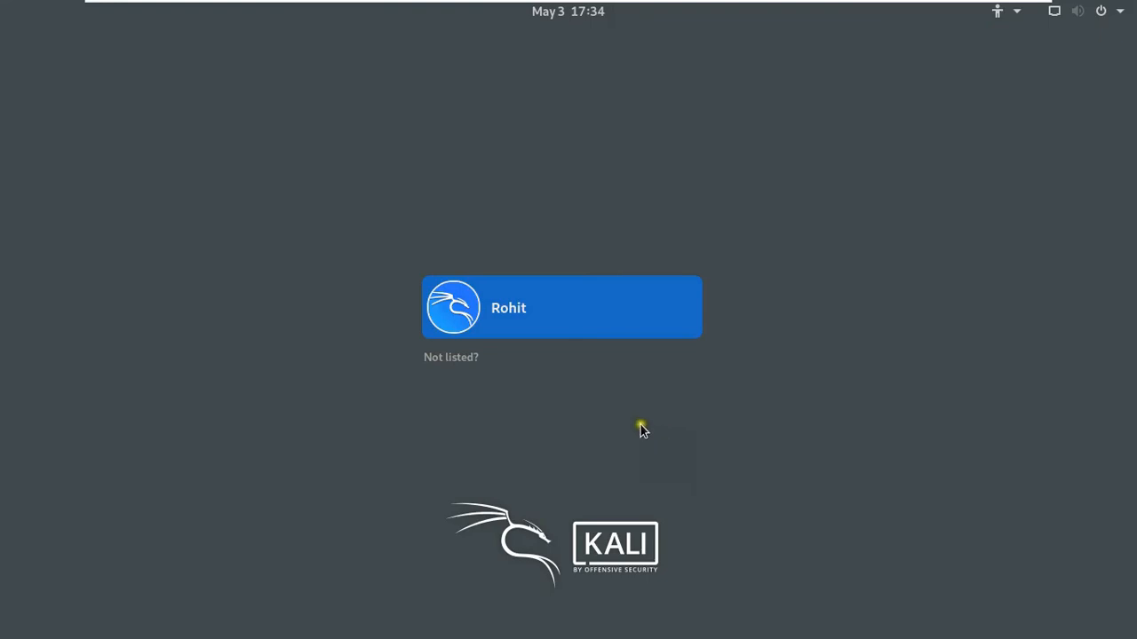
# Log in to the new Kali system as user Rohit.
pyautogui.click(561, 307)
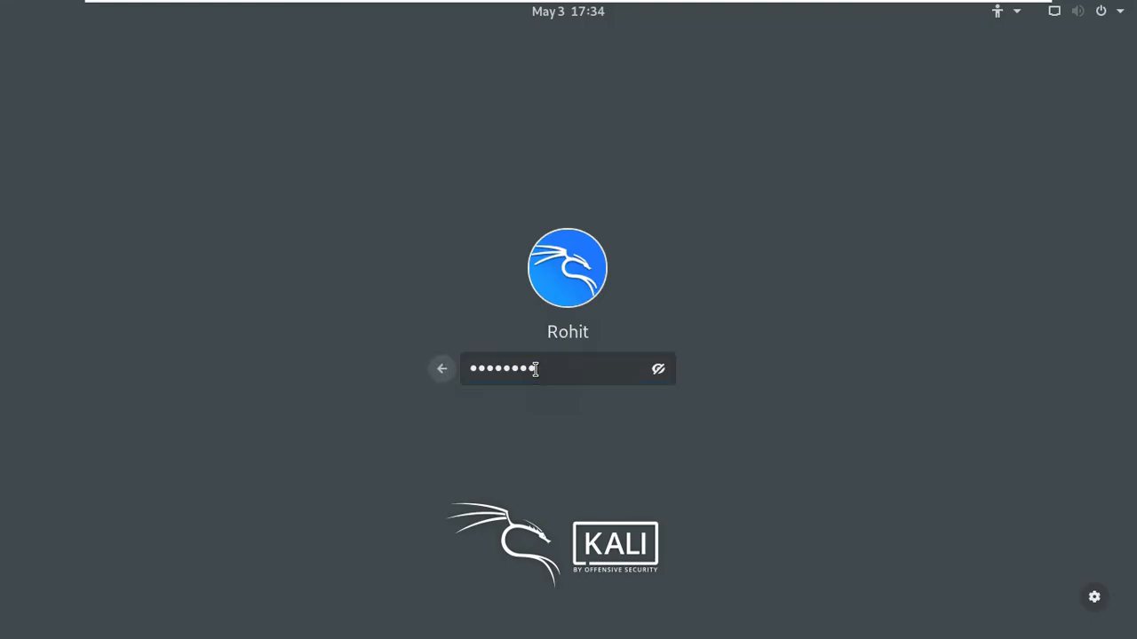
pyautogui.press('Return')
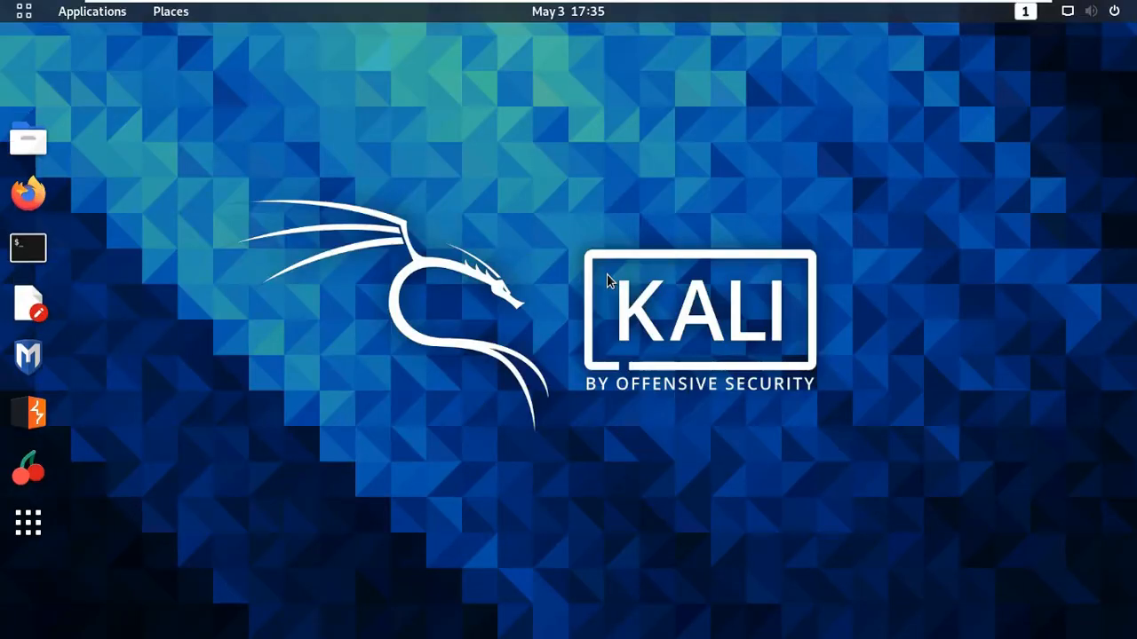
pyautogui.moveTo(597, 284)
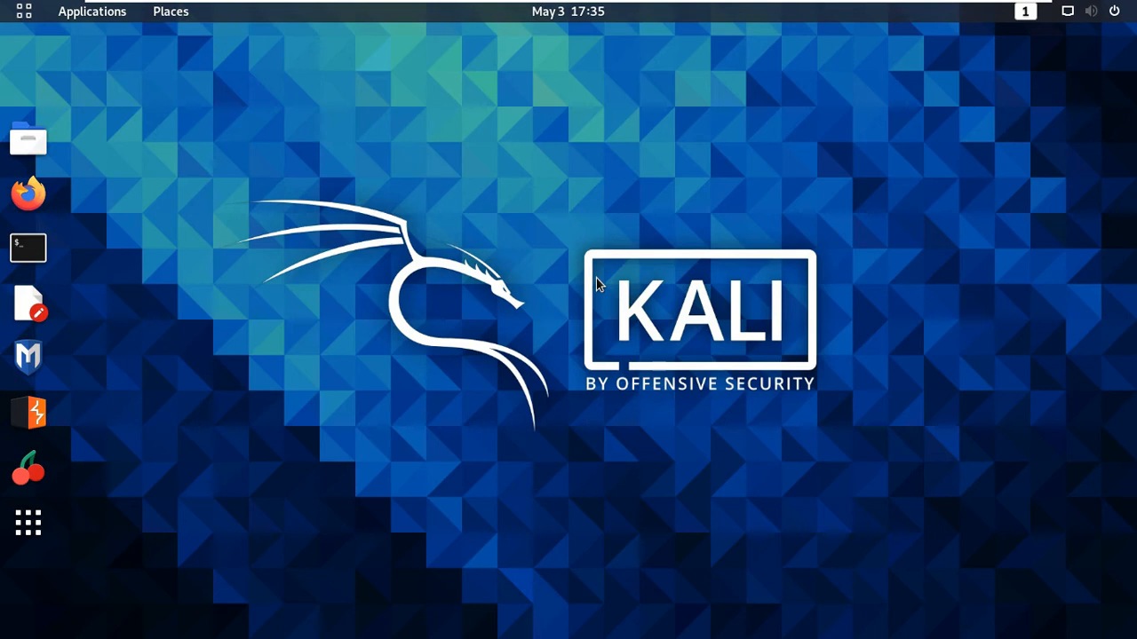
pyautogui.moveTo(575, 275)
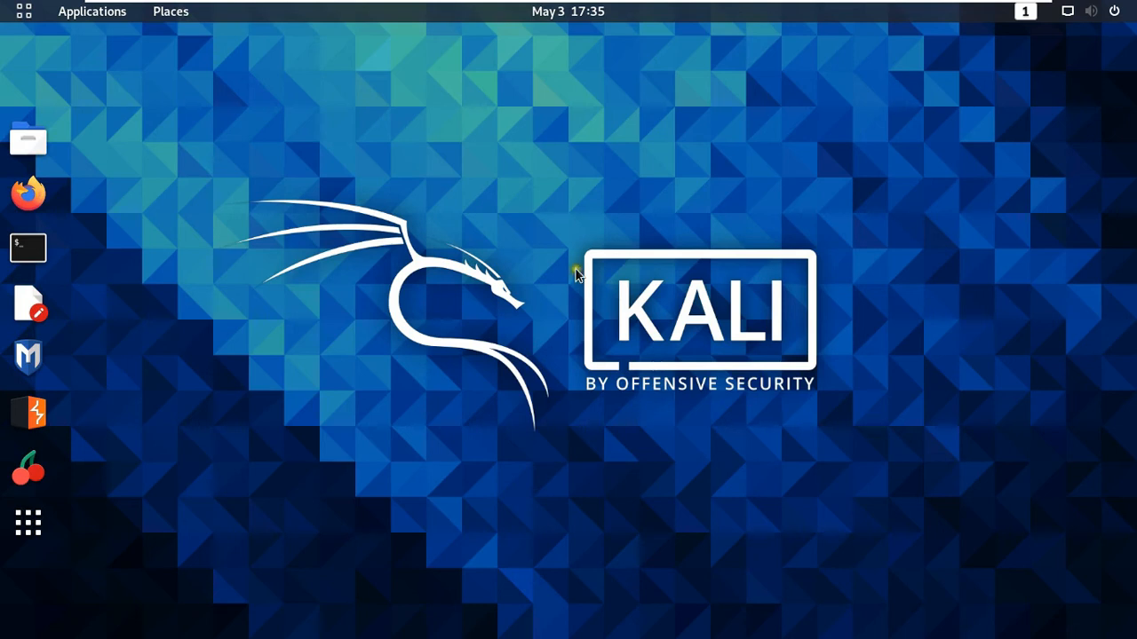
pyautogui.moveTo(321, 300)
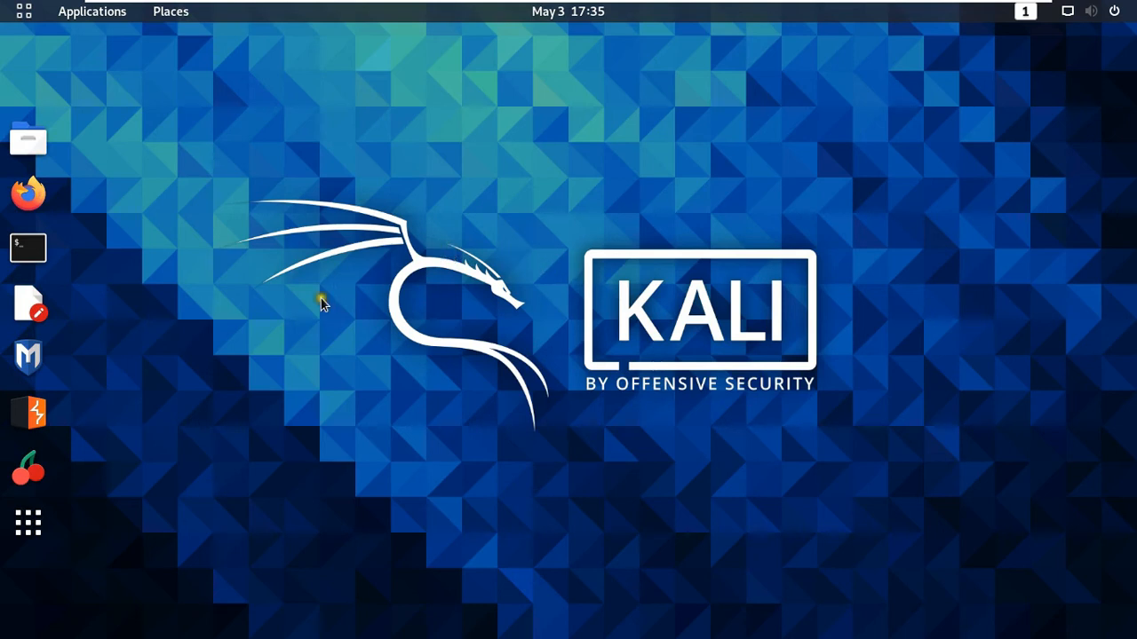
pyautogui.moveTo(93, 16)
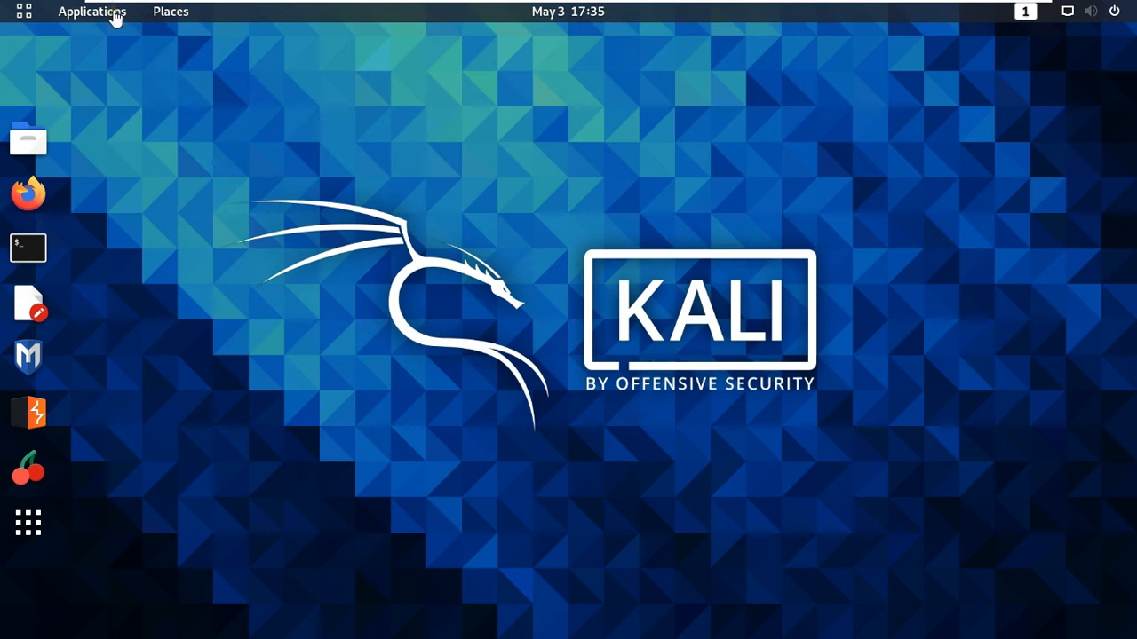
# Show the Applications menu with Kali's tool categories and favourites.
pyautogui.click(92, 11)
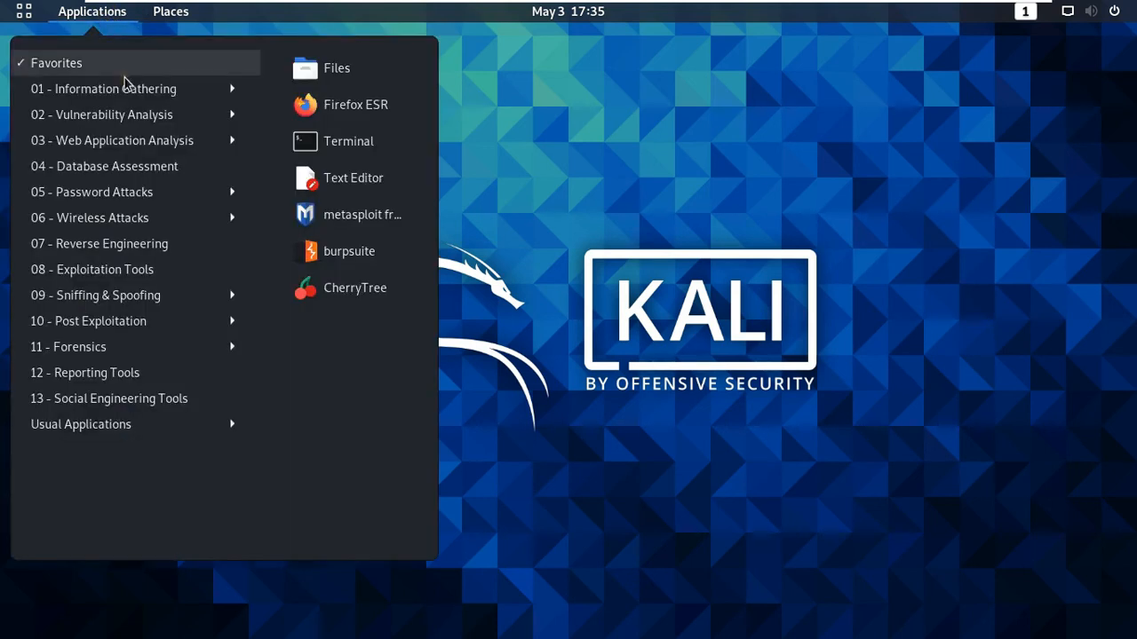